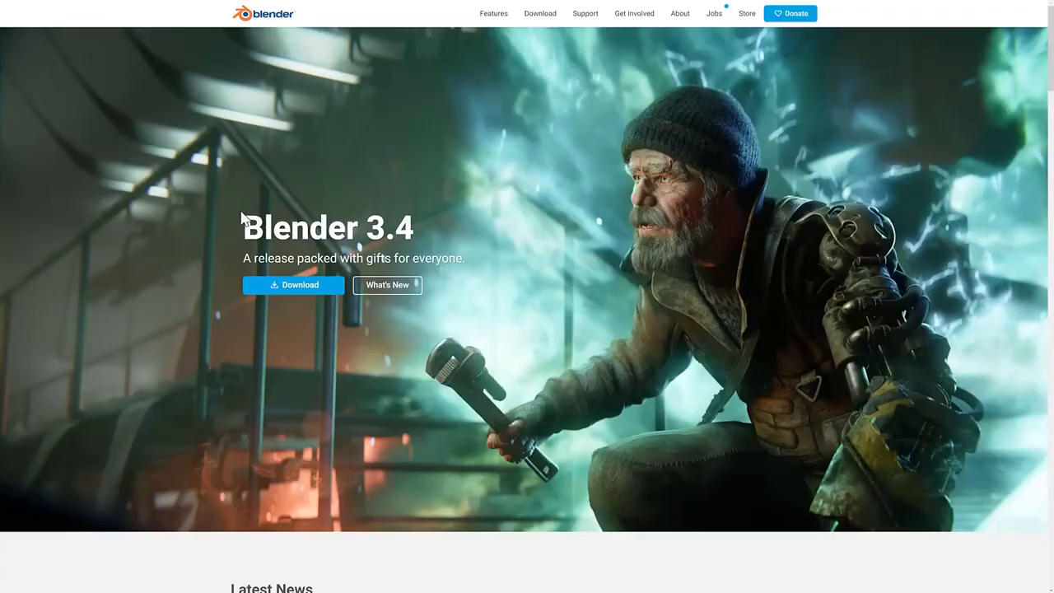
{"action": "mouse_move", "coordinate": [294, 289]}
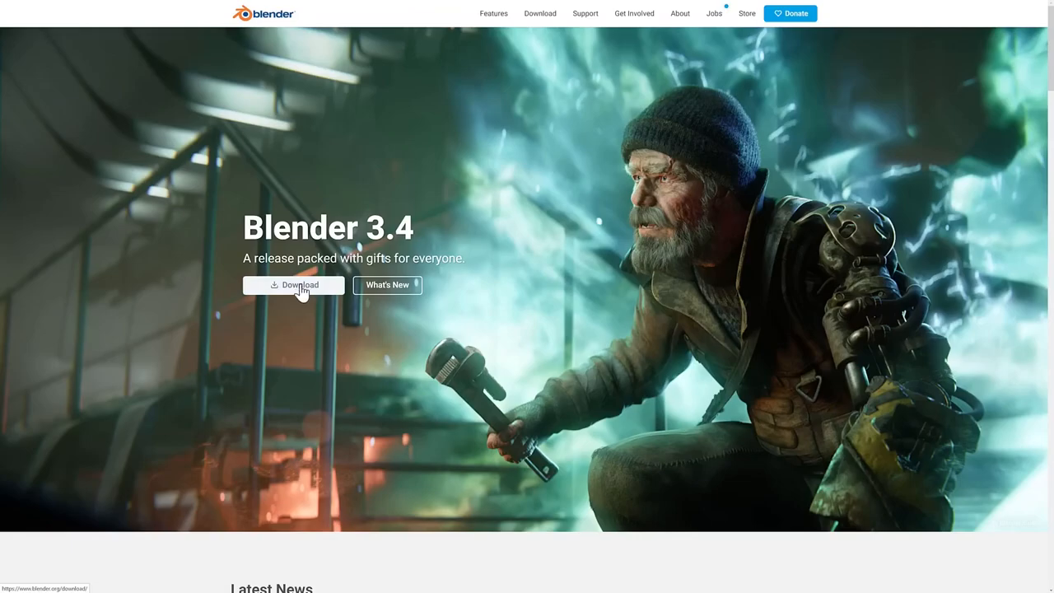
Start the Blender 3.4 Windows download from the blender.org home page
{"action": "left_click", "coordinate": [293, 285]}
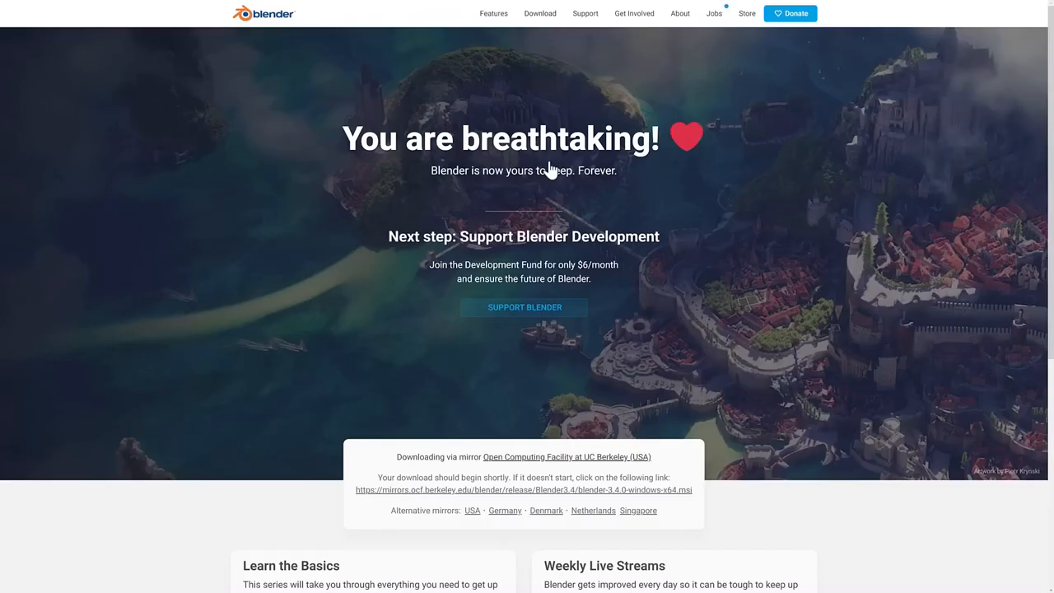
{"action": "mouse_move", "coordinate": [626, 164]}
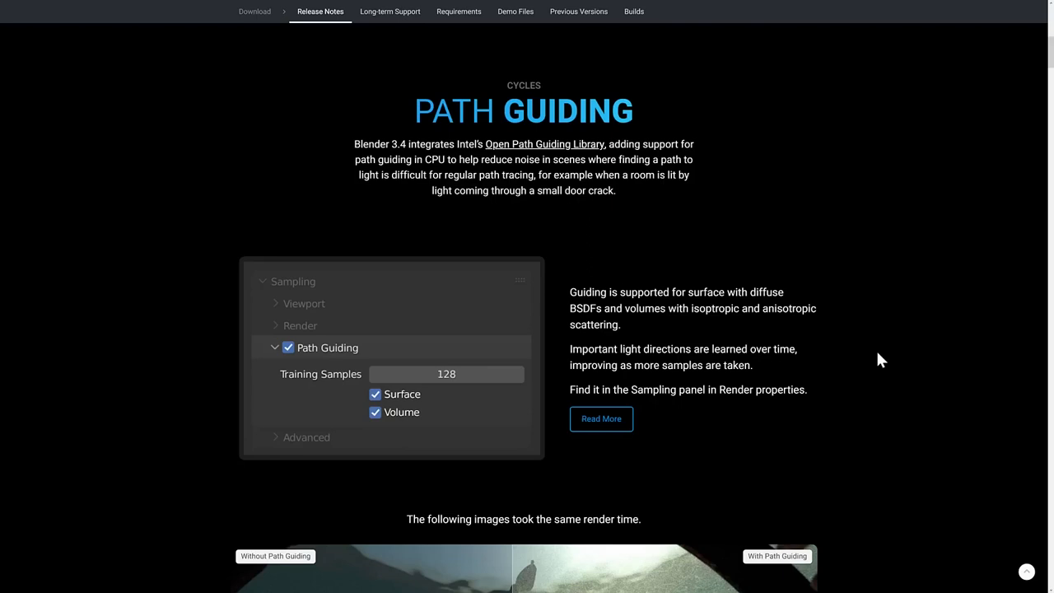
{"action": "mouse_move", "coordinate": [755, 191]}
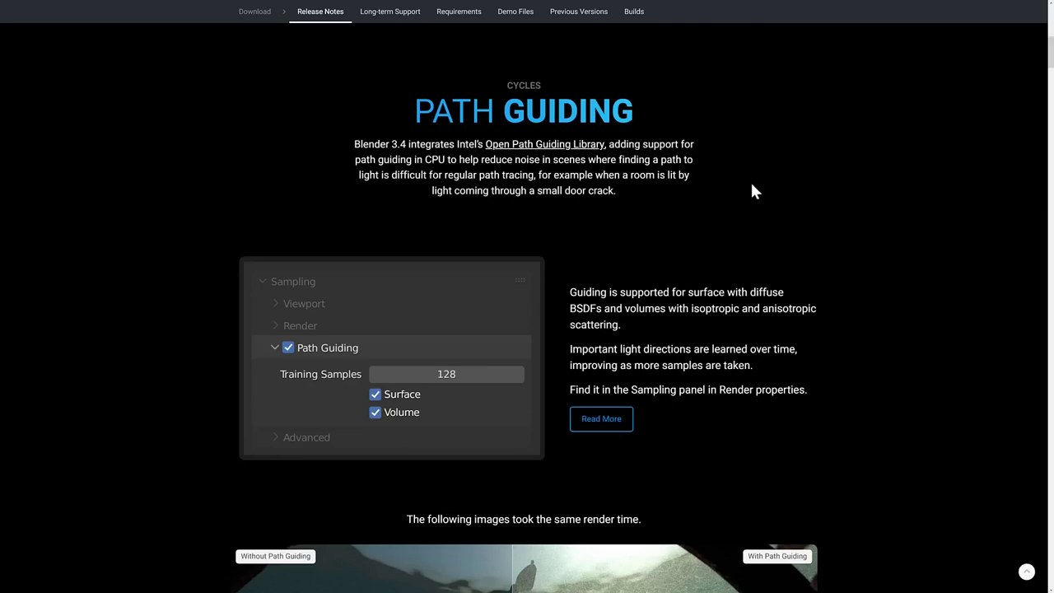
{"action": "mouse_move", "coordinate": [838, 204]}
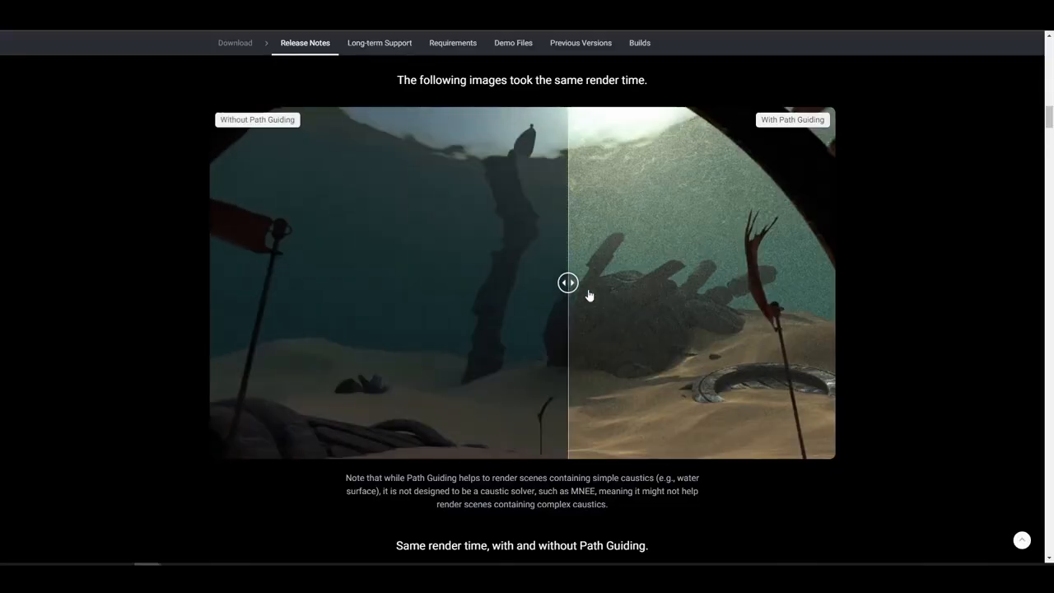
Drag the before/after sliders on the Path Guiding example renders, including the living room scene
{"action": "left_click_drag", "start_coordinate": [567, 283], "coordinate": [334, 283]}
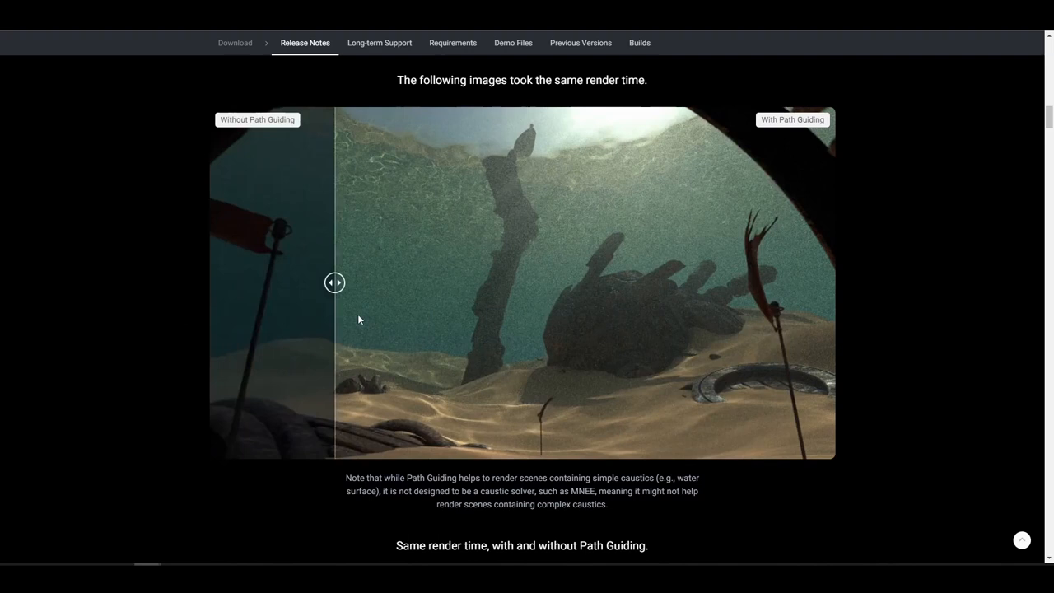
{"action": "scroll", "scroll_direction": "down", "scroll_amount": 3}
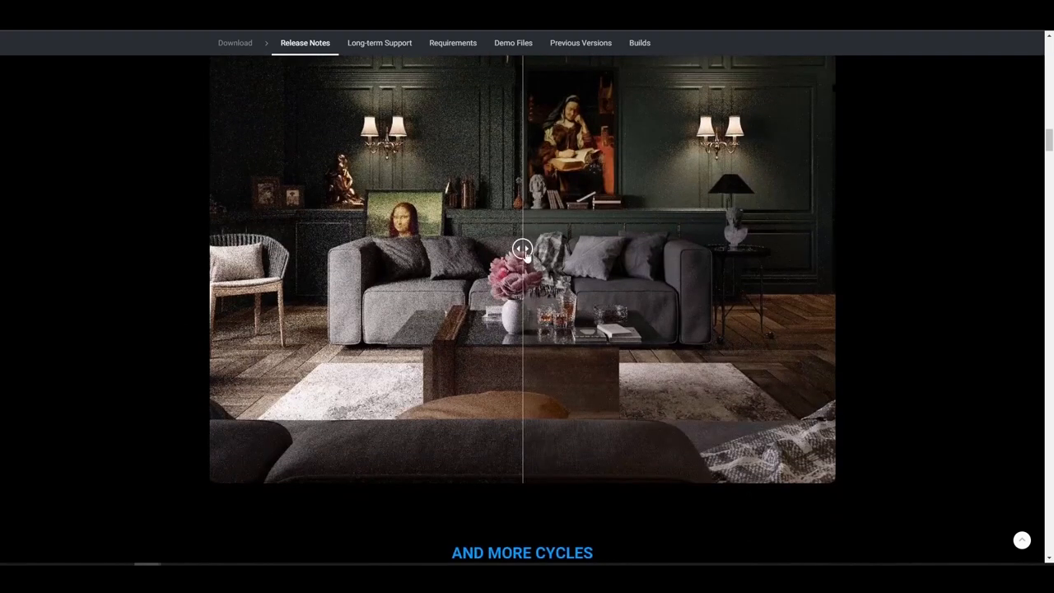
{"action": "left_click_drag", "start_coordinate": [524, 249], "coordinate": [321, 248]}
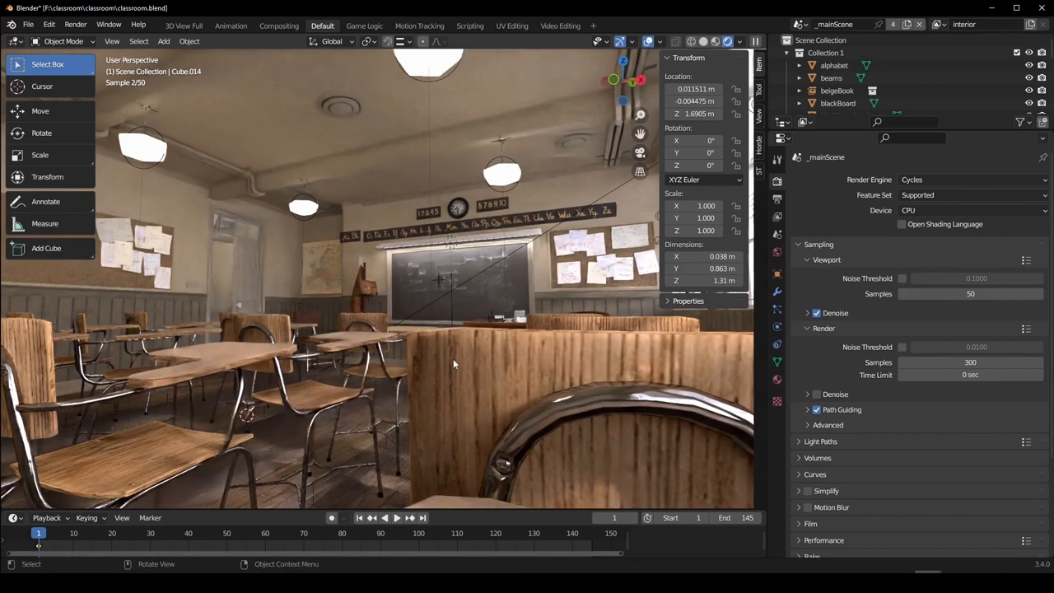
Orbit the classroom scene, then choose HIP under Cycles Render Devices in Preferences > System
{"action": "left_click_drag", "start_coordinate": [453, 364], "coordinate": [468, 435]}
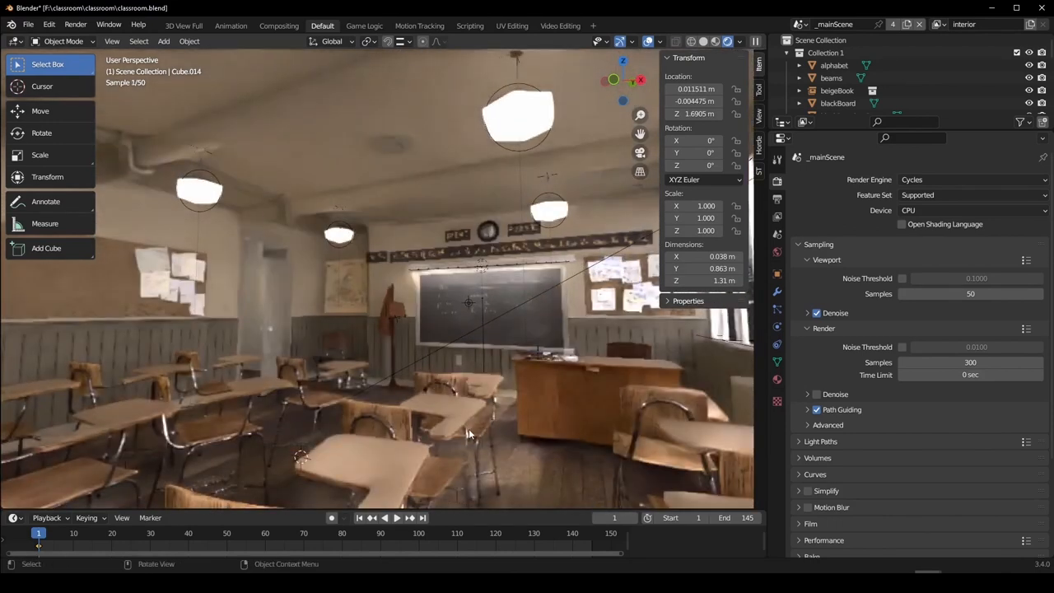
{"action": "left_click", "coordinate": [49, 26]}
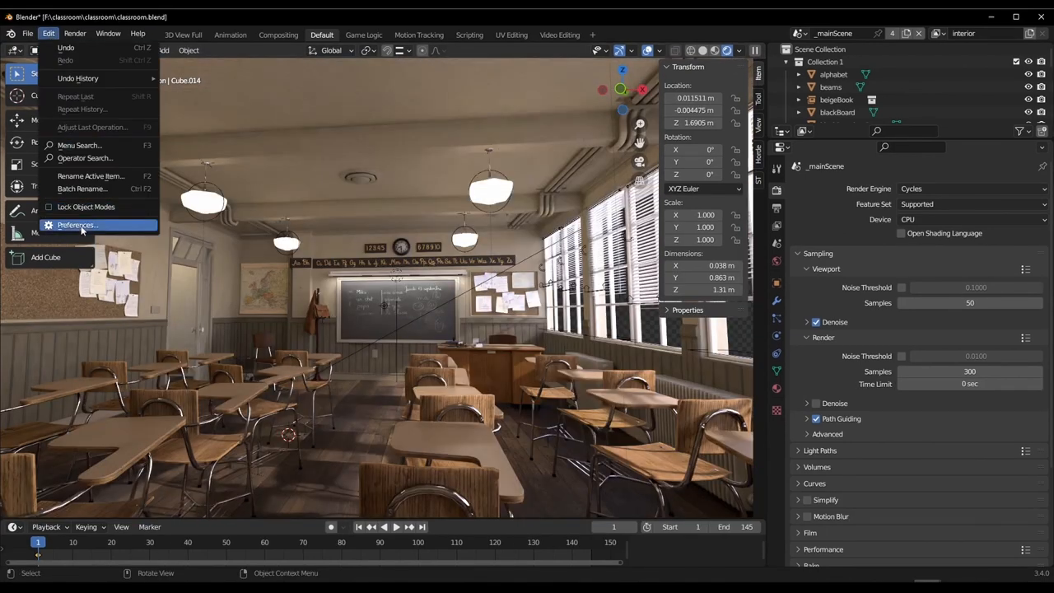
{"action": "left_click", "coordinate": [76, 224]}
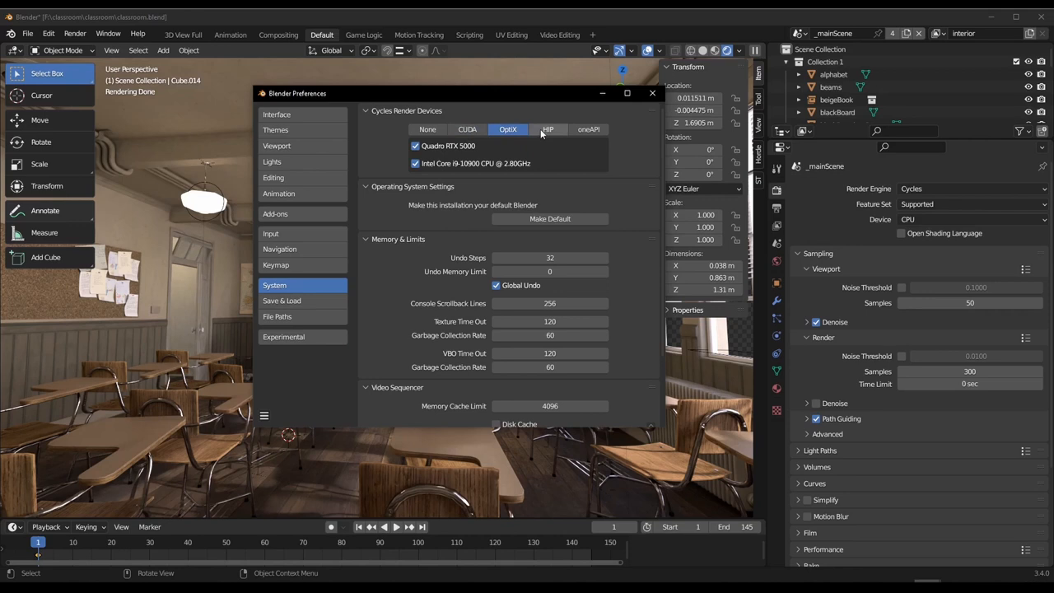
{"action": "left_click", "coordinate": [547, 129]}
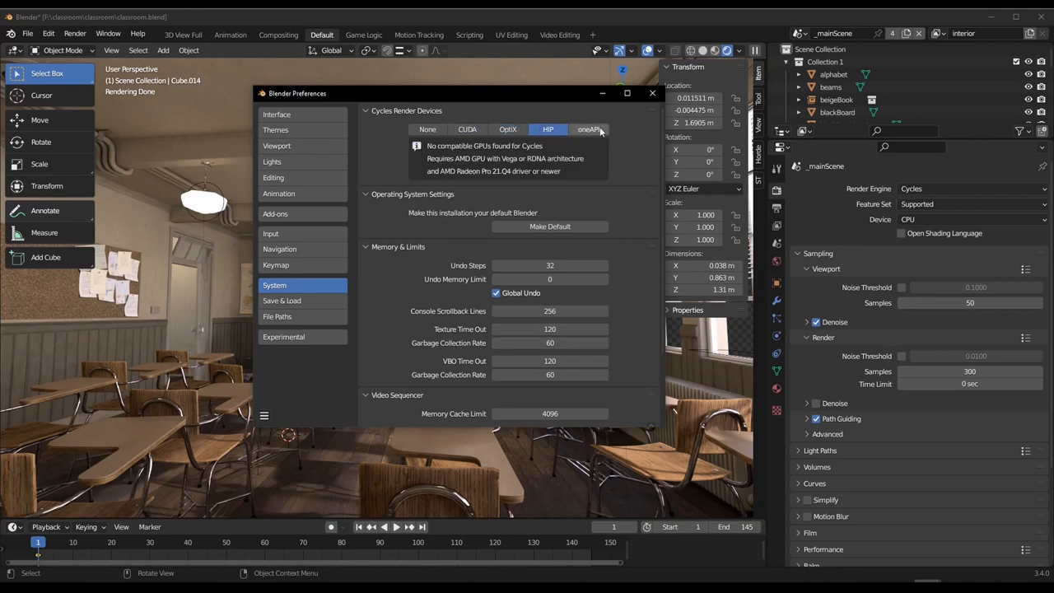
{"action": "mouse_move", "coordinate": [507, 129]}
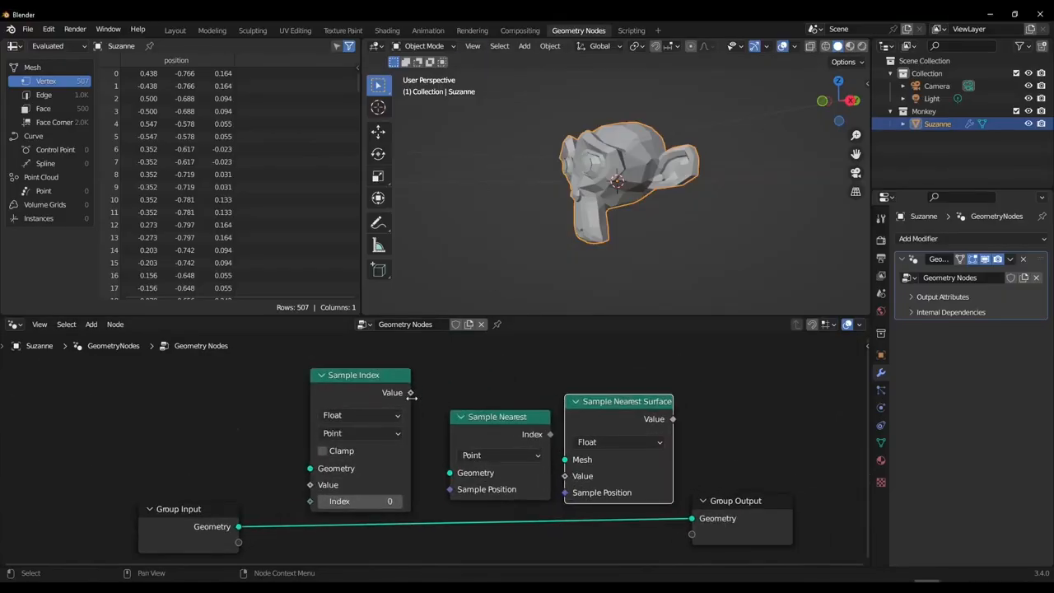
Rearrange the Sample Index/Nearest nodes, insert Motion Demo_02 and make a linked duplicate of it
{"action": "left_click_drag", "start_coordinate": [352, 376], "coordinate": [326, 375]}
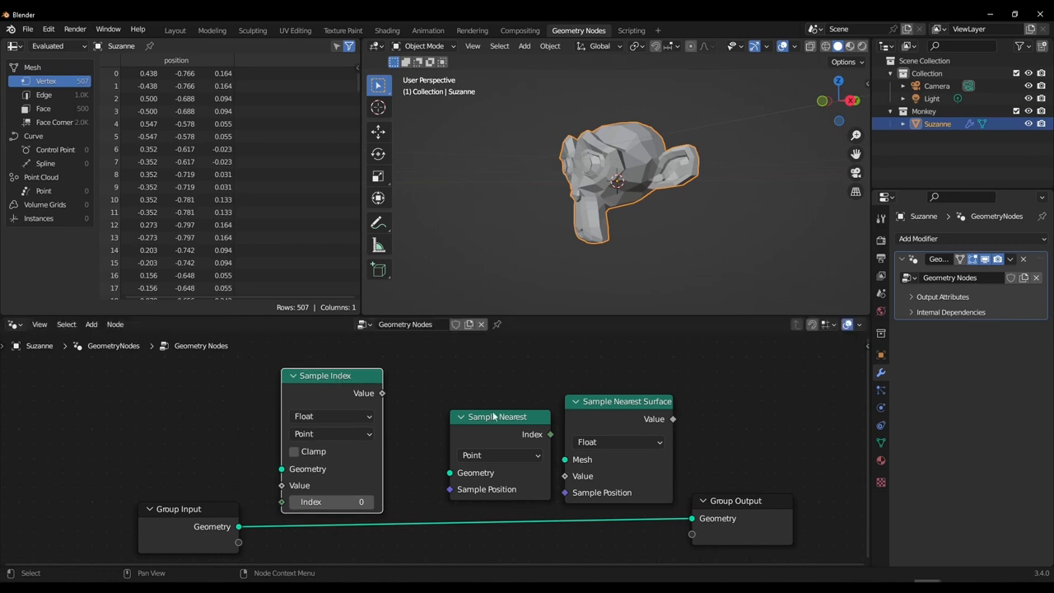
{"action": "left_click_drag", "start_coordinate": [498, 415], "coordinate": [462, 405]}
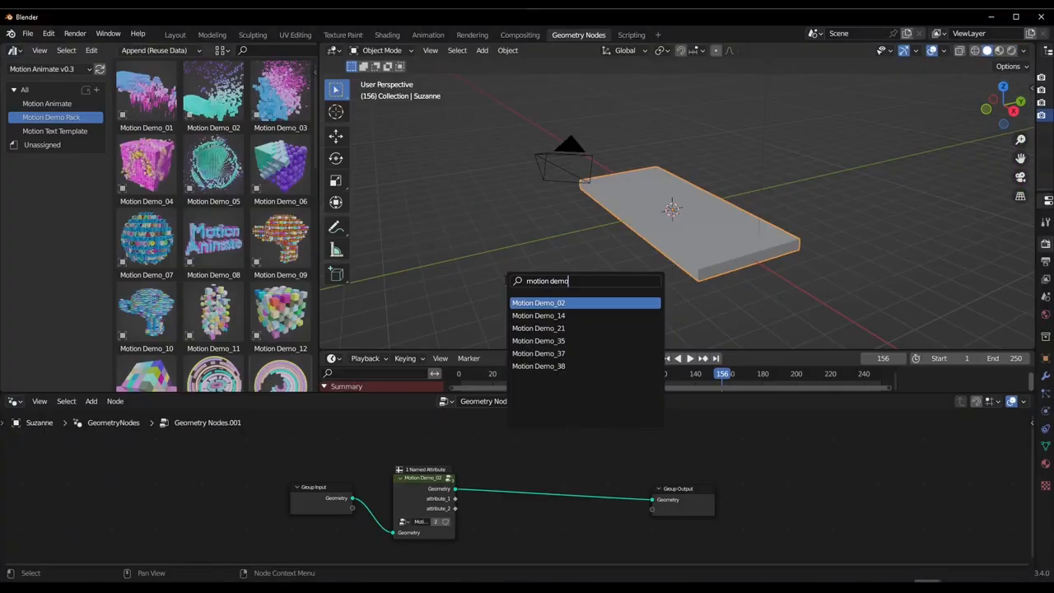
{"action": "left_click", "coordinate": [538, 316]}
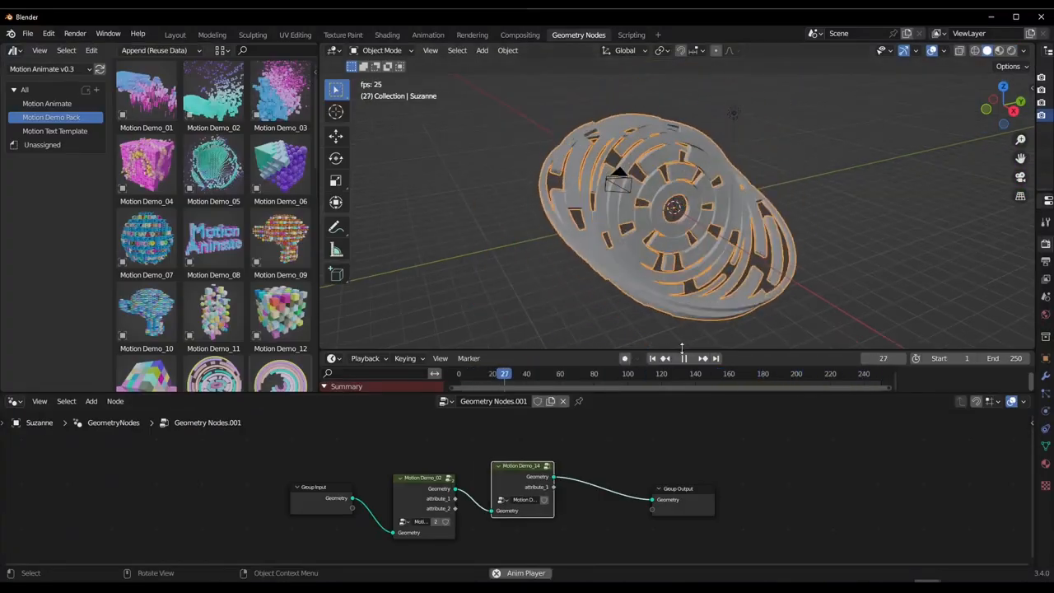
{"action": "left_click", "coordinate": [115, 402]}
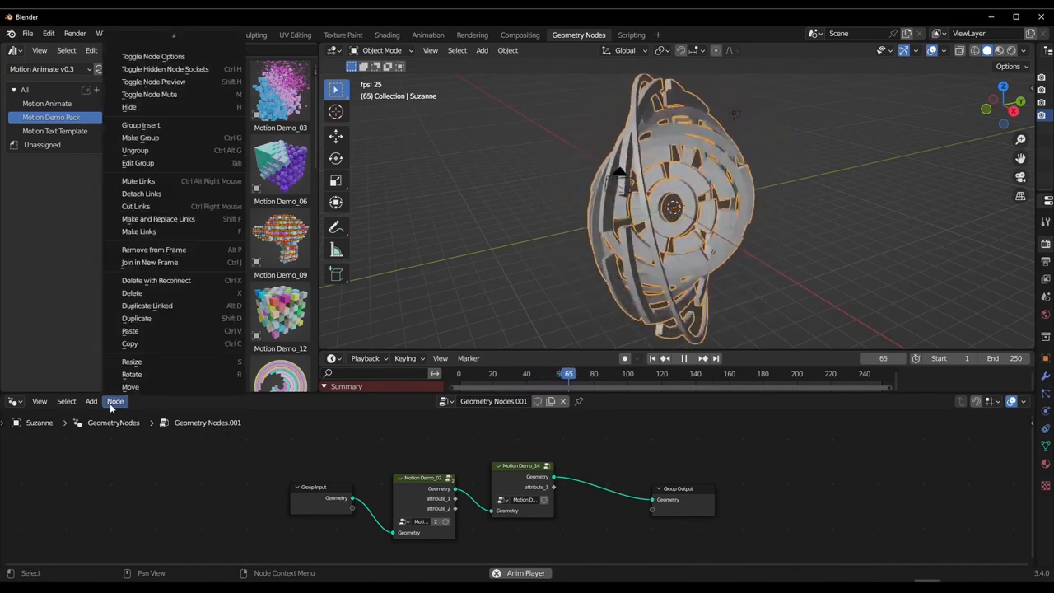
{"action": "mouse_move", "coordinate": [146, 304]}
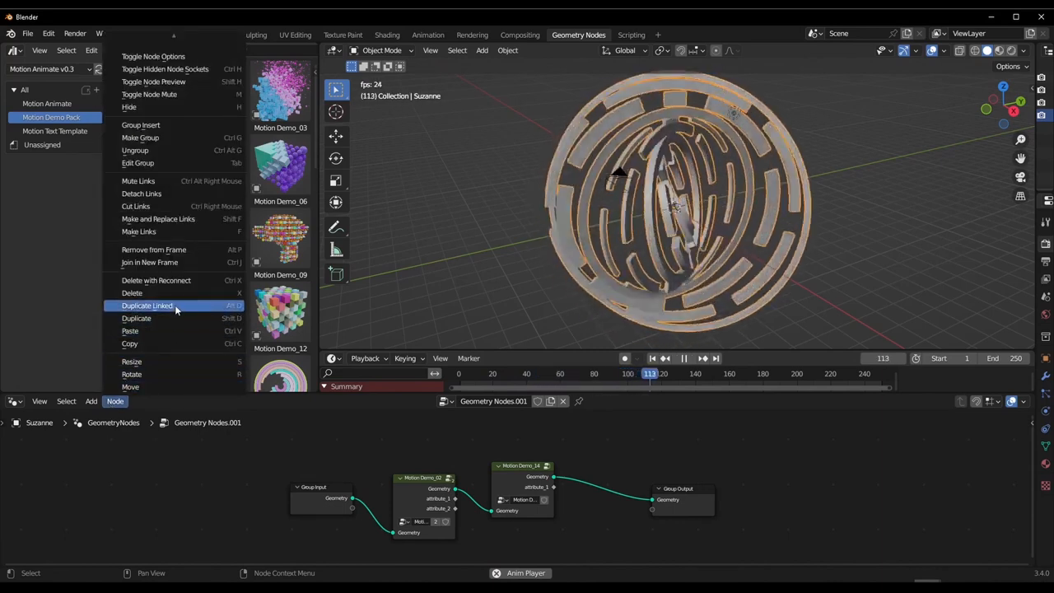
{"action": "key", "text": "alt+tab"}
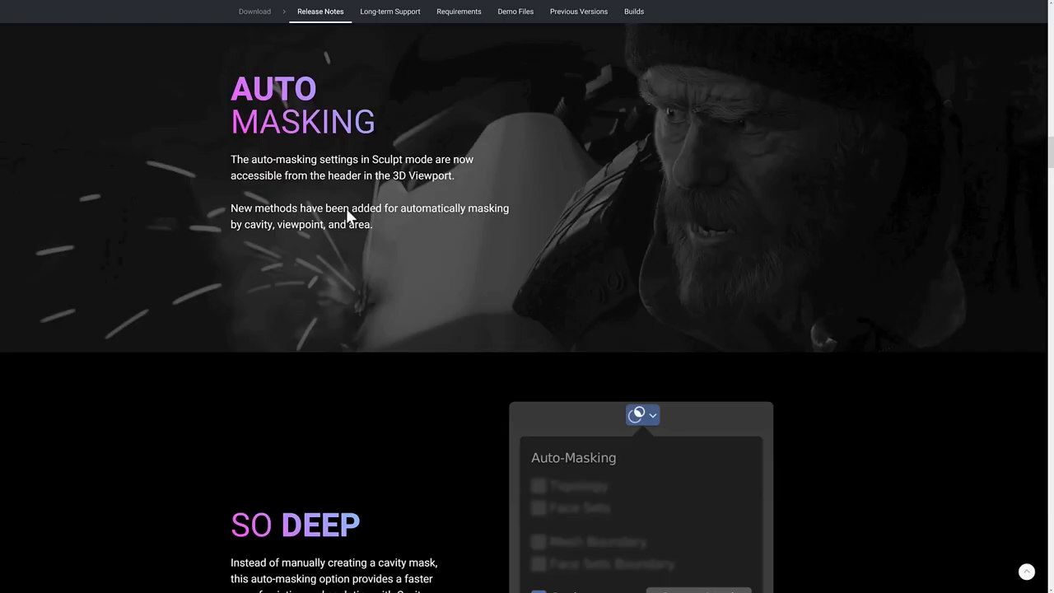
Scroll the release notes down to the Auto Masking and cavity-mask sculpting sections
{"action": "scroll", "scroll_direction": "down", "scroll_amount": 3}
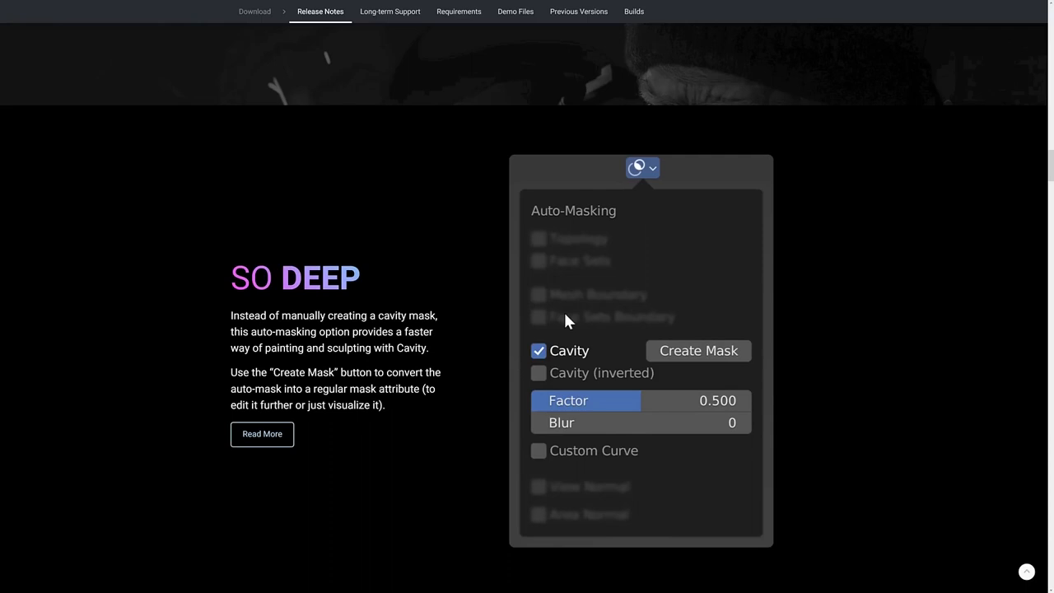
{"action": "scroll", "scroll_direction": "down", "scroll_amount": 3}
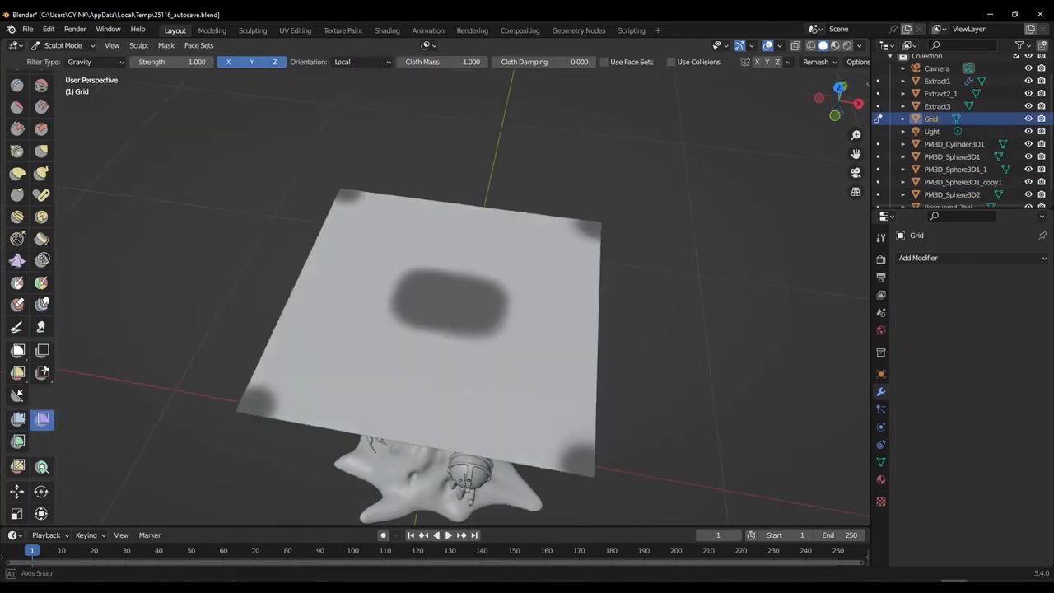
Drop the grid as cloth onto the sculpture, enable Cavity auto-masking and create a mask from it
{"action": "left_click_drag", "start_coordinate": [453, 330], "coordinate": [519, 333]}
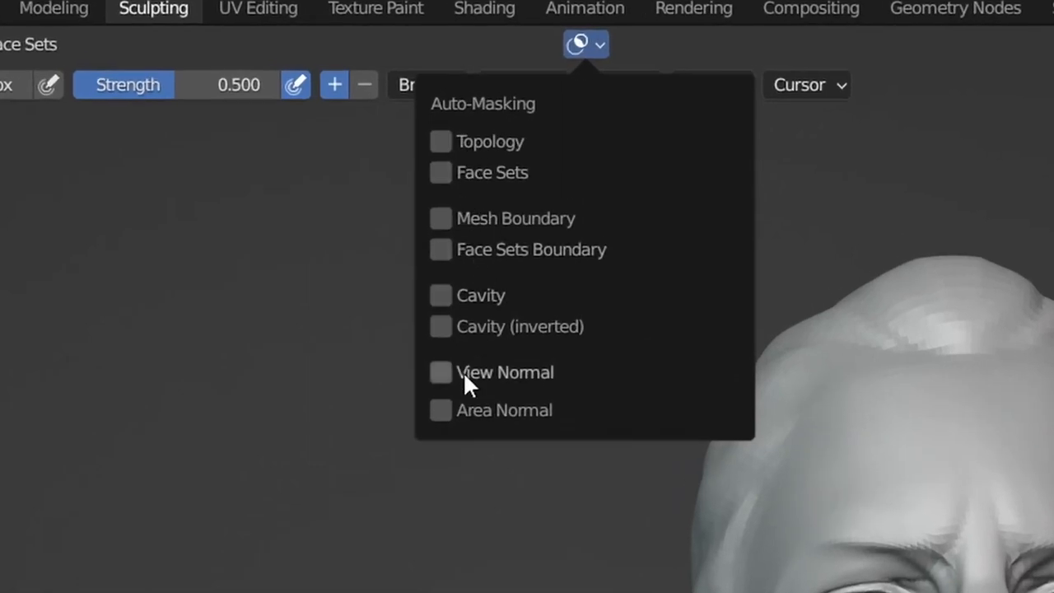
{"action": "mouse_move", "coordinate": [468, 163]}
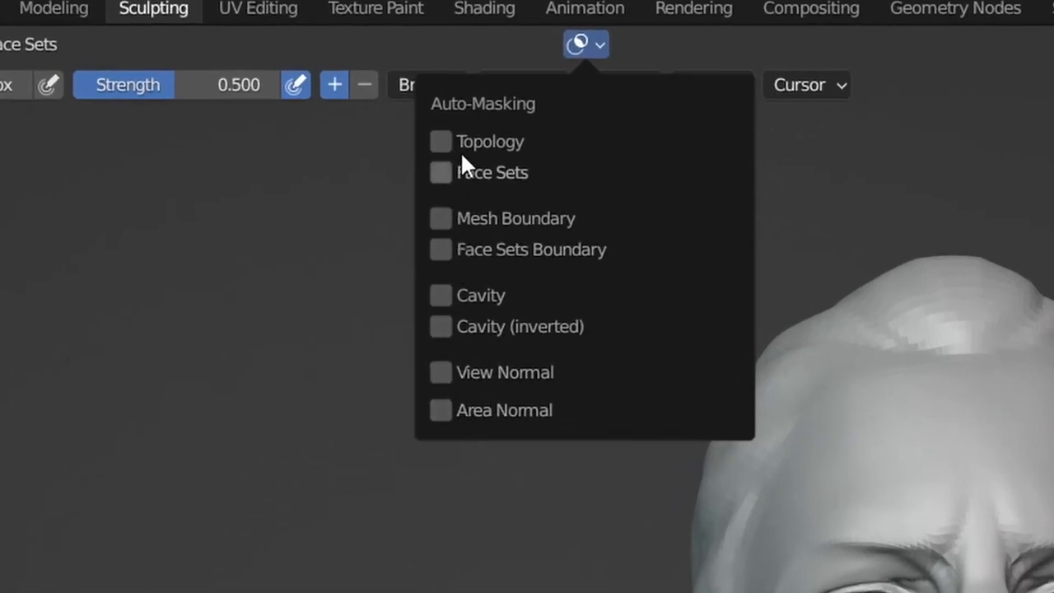
{"action": "left_click", "coordinate": [439, 295]}
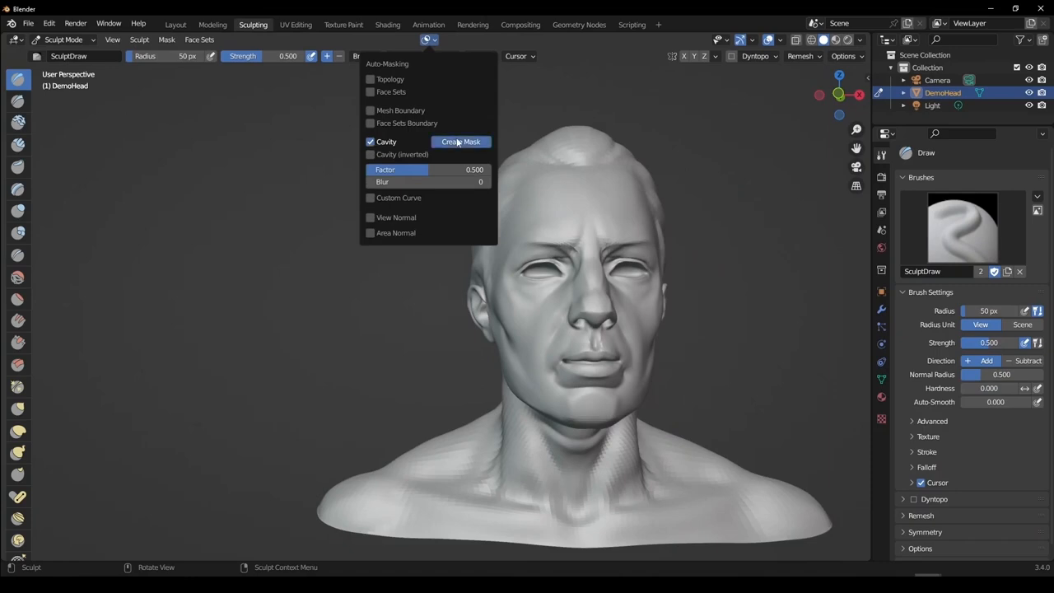
{"action": "left_click", "coordinate": [461, 142]}
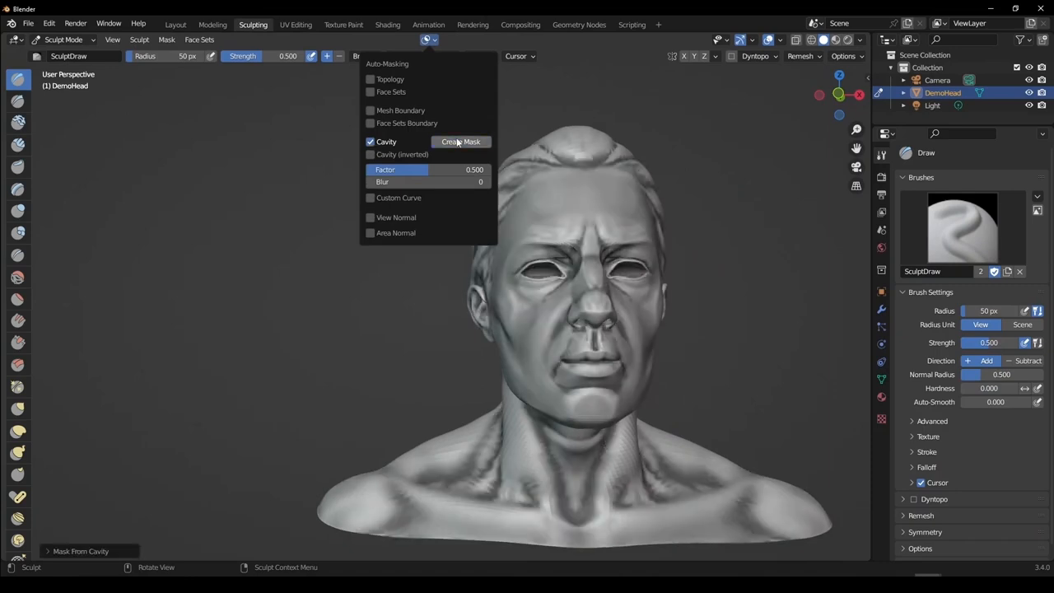
{"action": "left_click", "coordinate": [369, 155]}
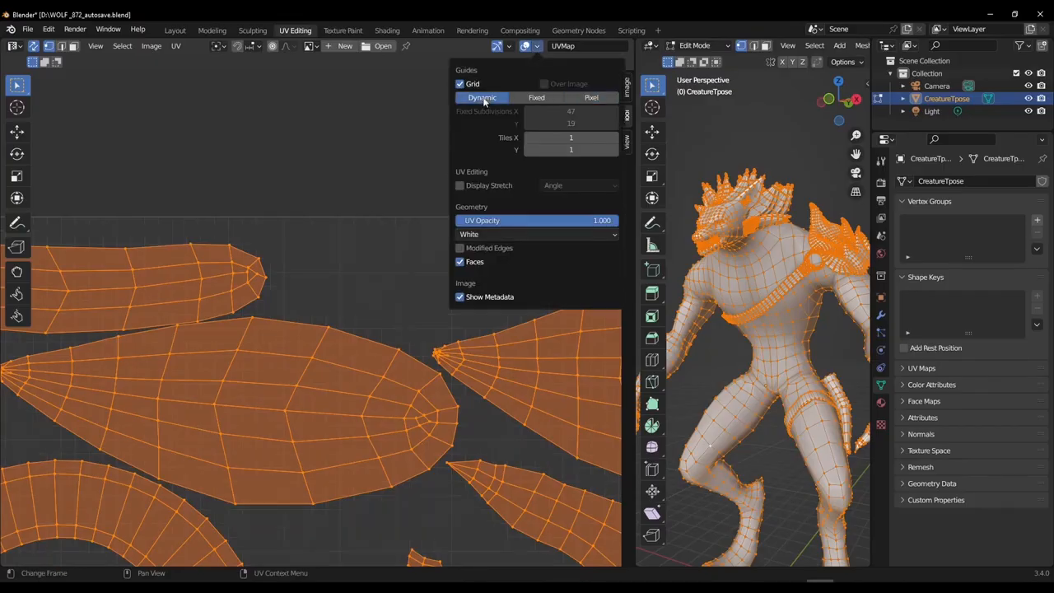
Set the UV Editor grid guides to Dynamic subdivision around the UV islands
{"action": "left_click", "coordinate": [460, 82]}
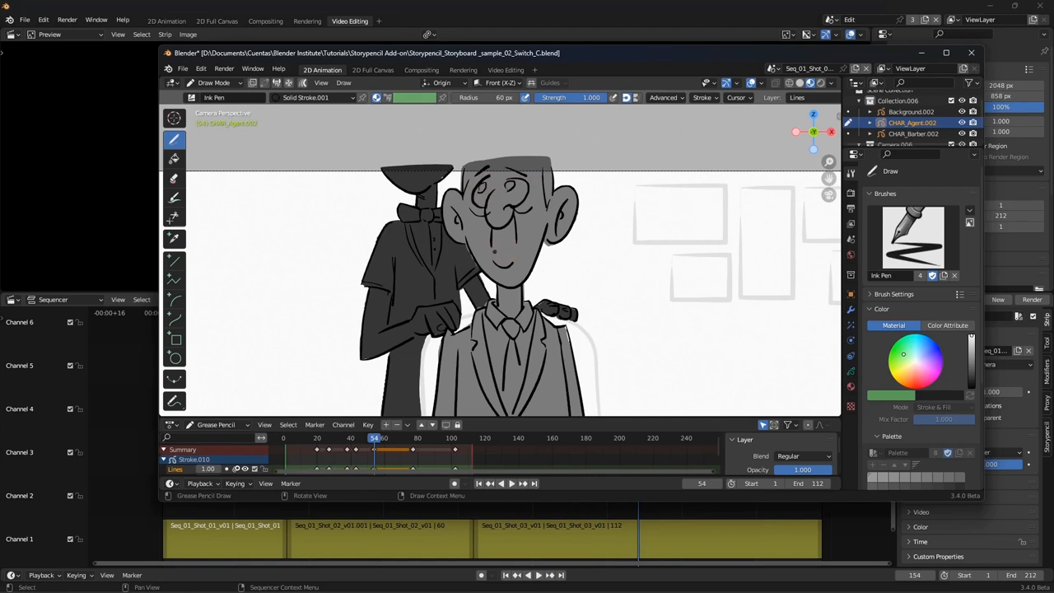
Switch the storyboard shot into Sculpt Mode and start pushing the character's strokes
{"action": "left_click", "coordinate": [213, 83]}
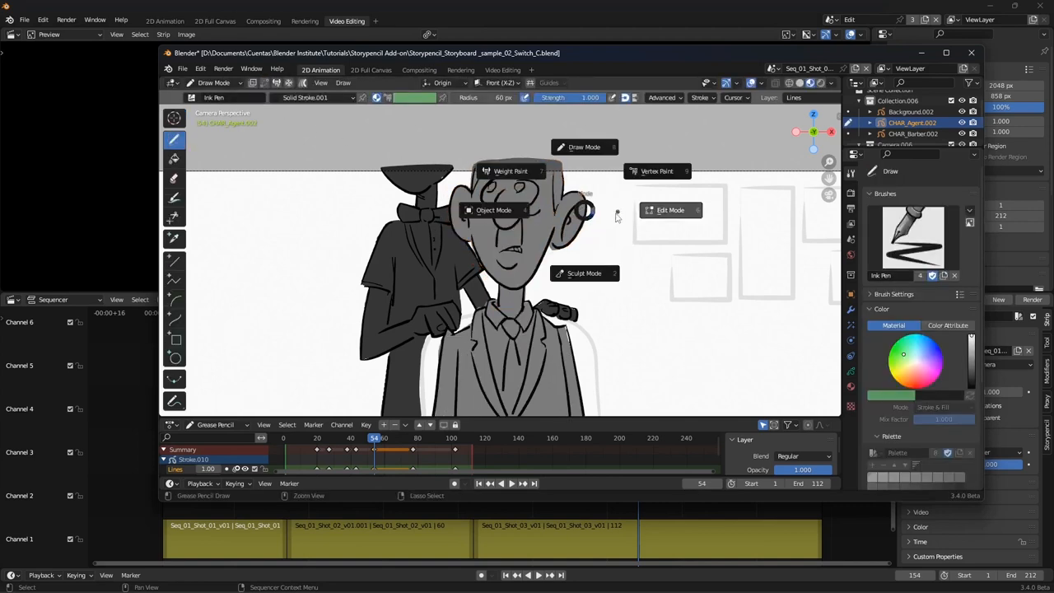
{"action": "left_click", "coordinate": [585, 274]}
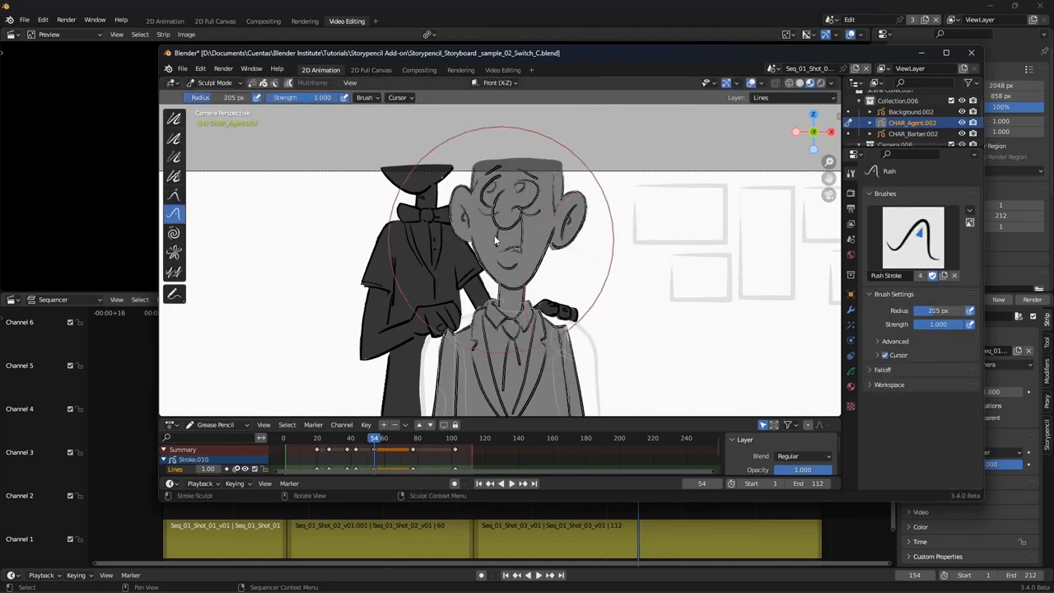
{"action": "left_click", "coordinate": [376, 445]}
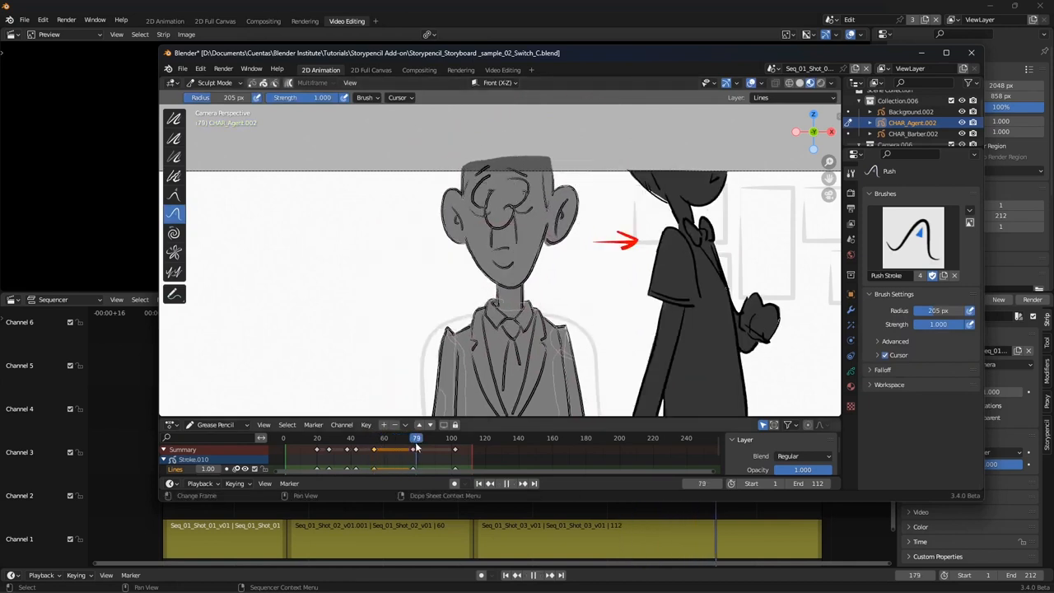
Scrub through the shot's frames, shift its keyframes, and pick another mode from the mode dropdown
{"action": "left_click_drag", "start_coordinate": [415, 438], "coordinate": [402, 438]}
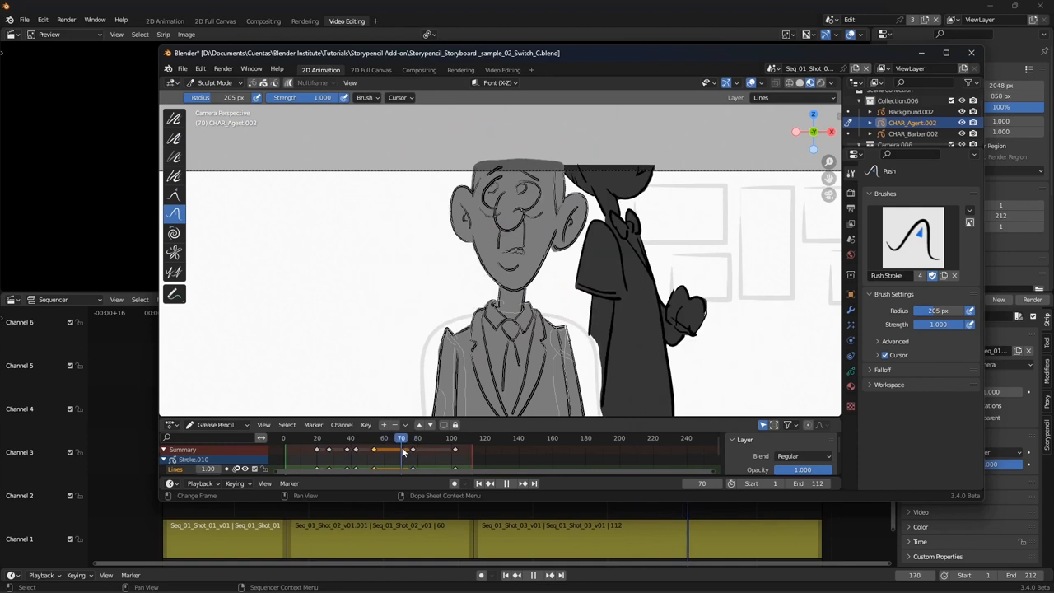
{"action": "left_click_drag", "start_coordinate": [399, 448], "coordinate": [412, 448]}
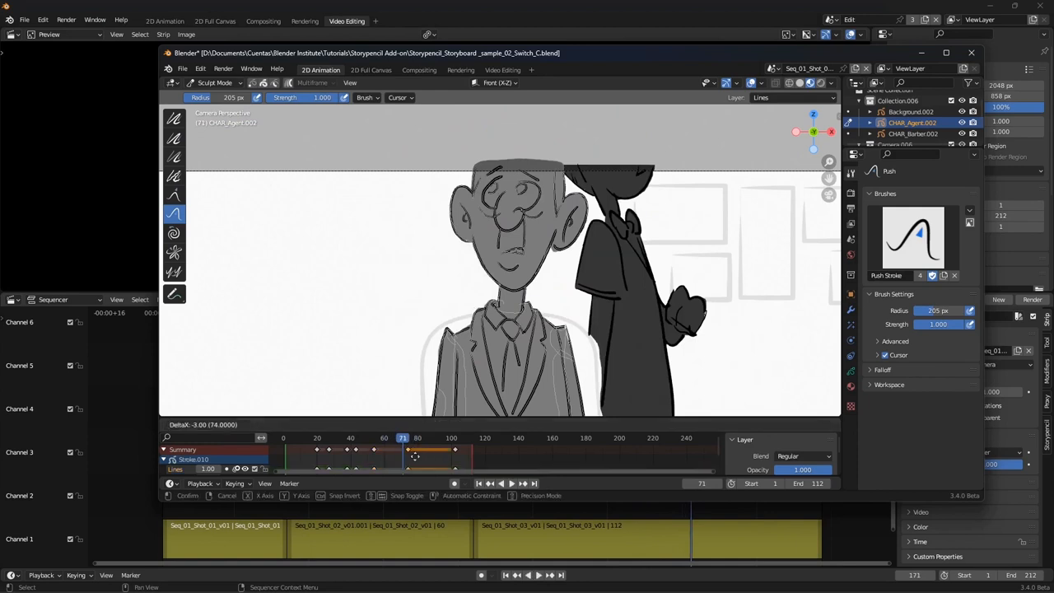
{"action": "left_click", "coordinate": [216, 83]}
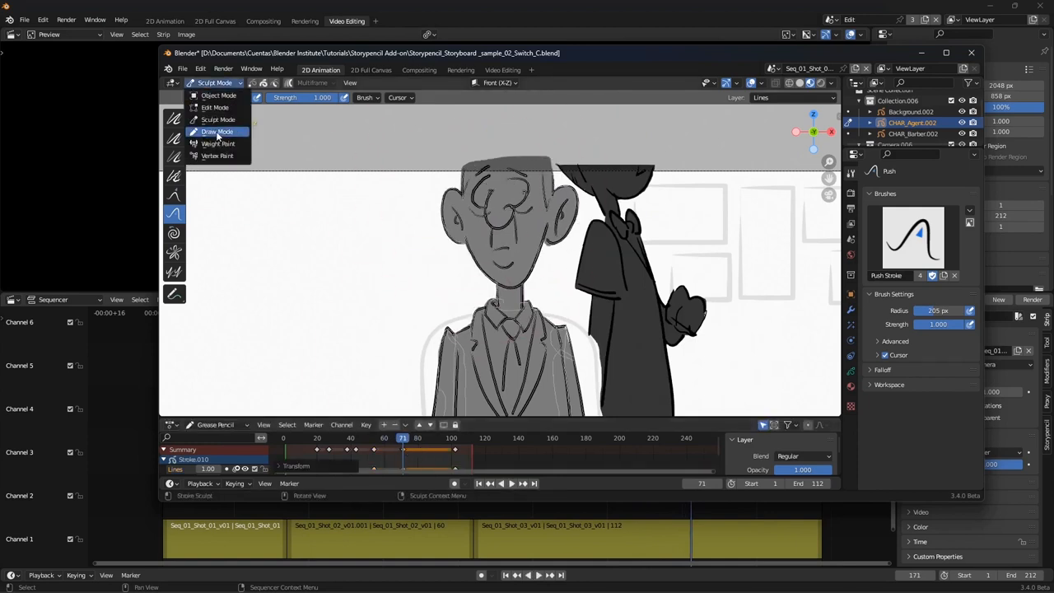
{"action": "left_click", "coordinate": [217, 131]}
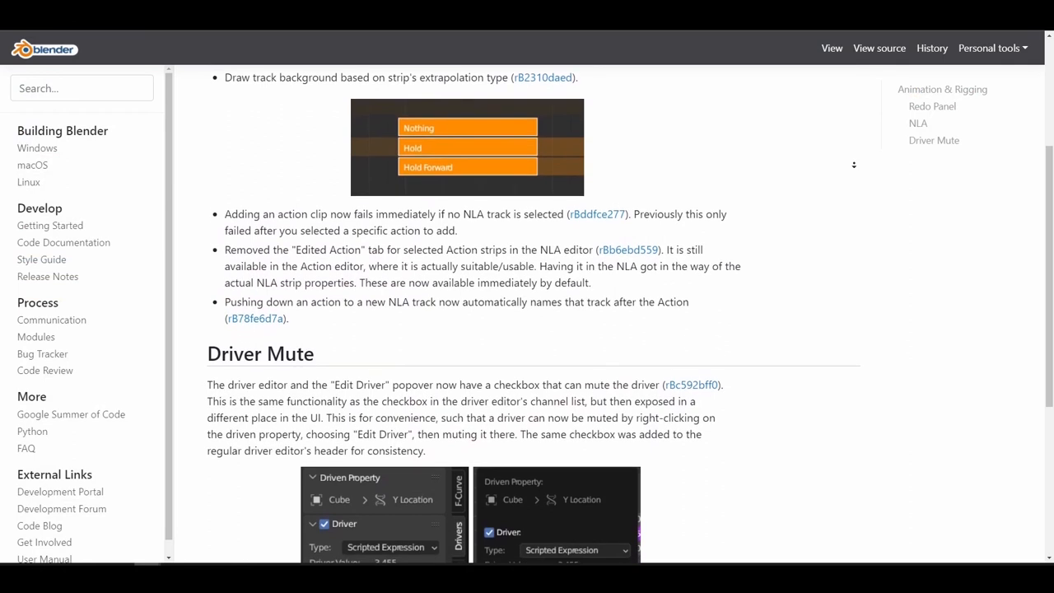
Scroll through the Animation & Rigging release notes on NLA changes and Driver Mute
{"action": "scroll", "scroll_direction": "down", "scroll_amount": 3}
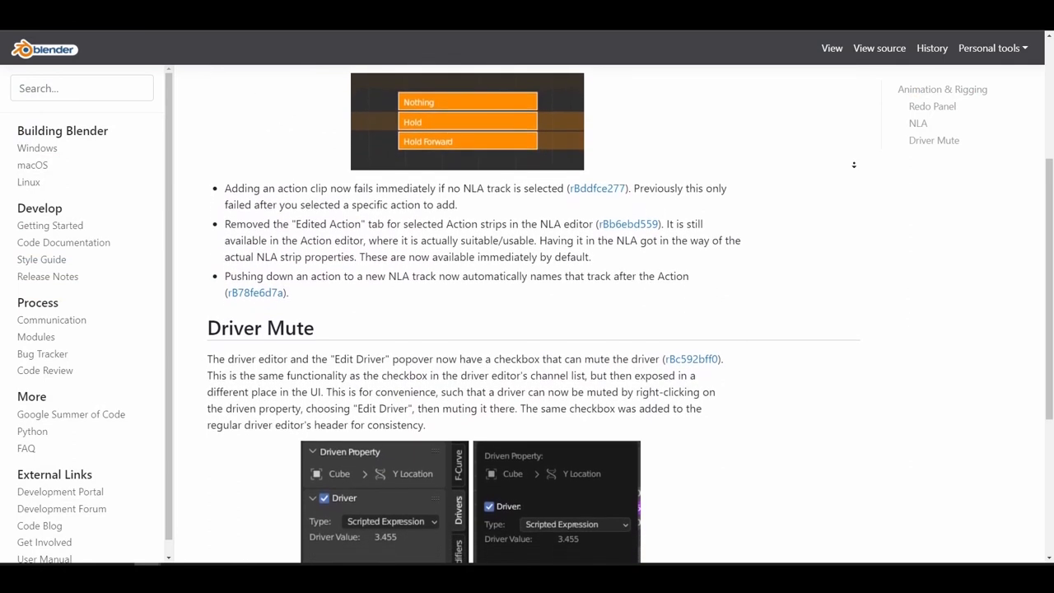
{"action": "scroll", "scroll_direction": "down", "scroll_amount": 3}
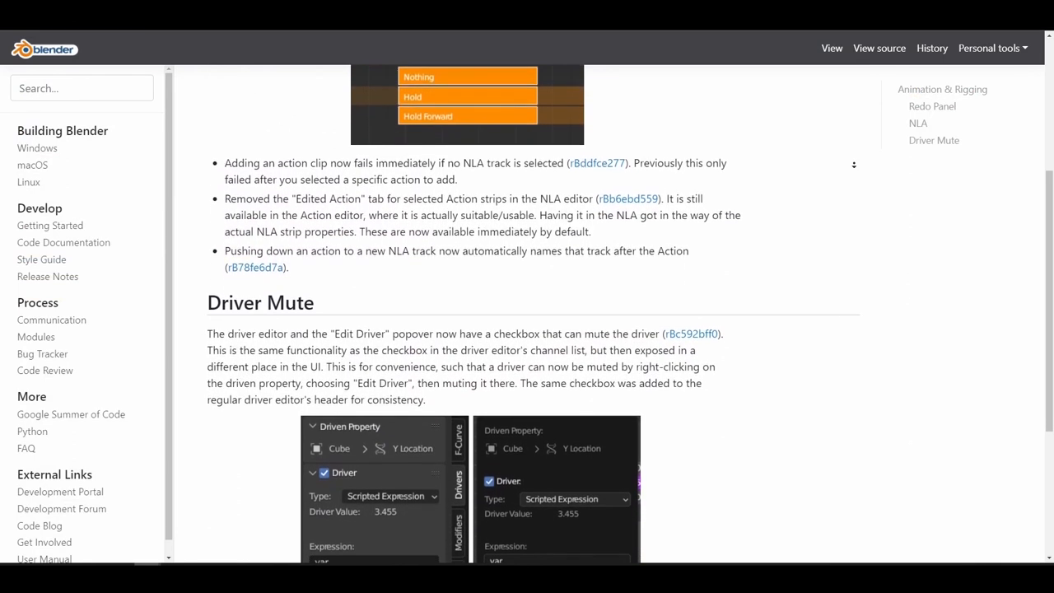
{"action": "scroll", "scroll_direction": "down", "scroll_amount": 3}
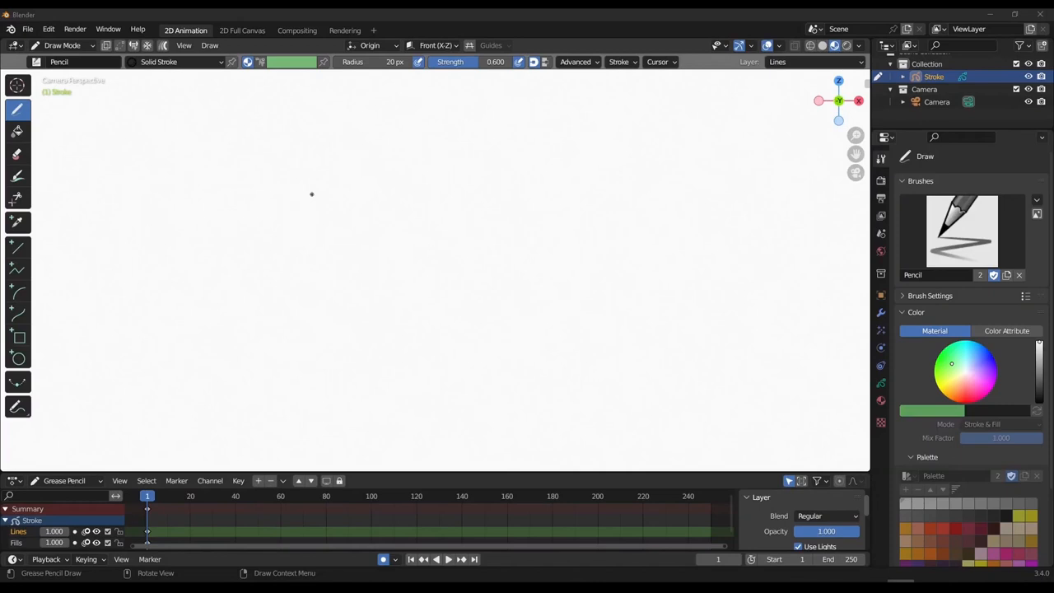
Select the Fill tool for closed Grease Pencil shapes before adding the Line Art modifier
{"action": "left_click", "coordinate": [17, 132]}
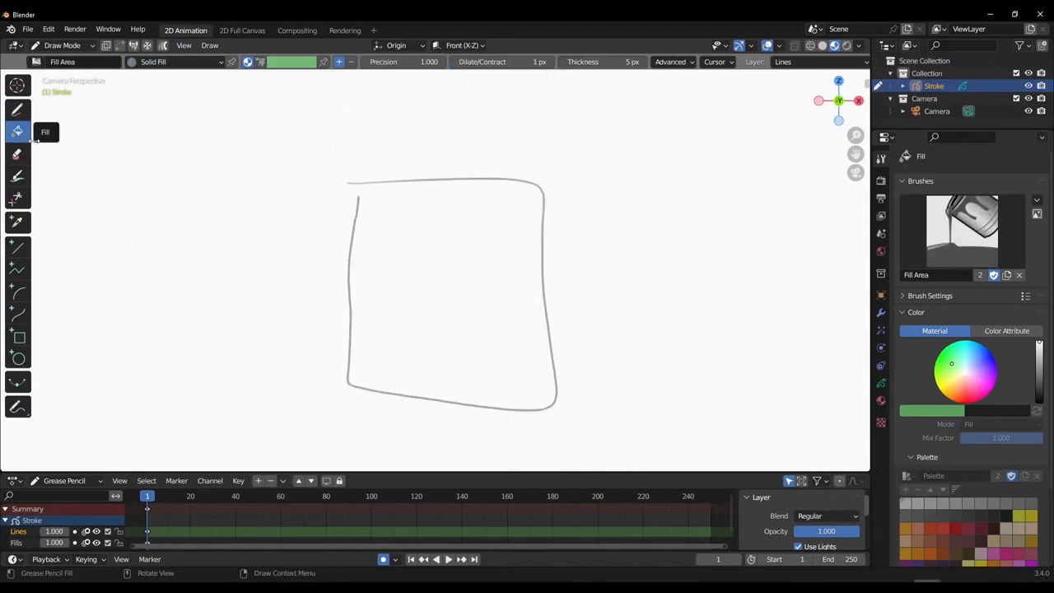
{"action": "left_click", "coordinate": [670, 63]}
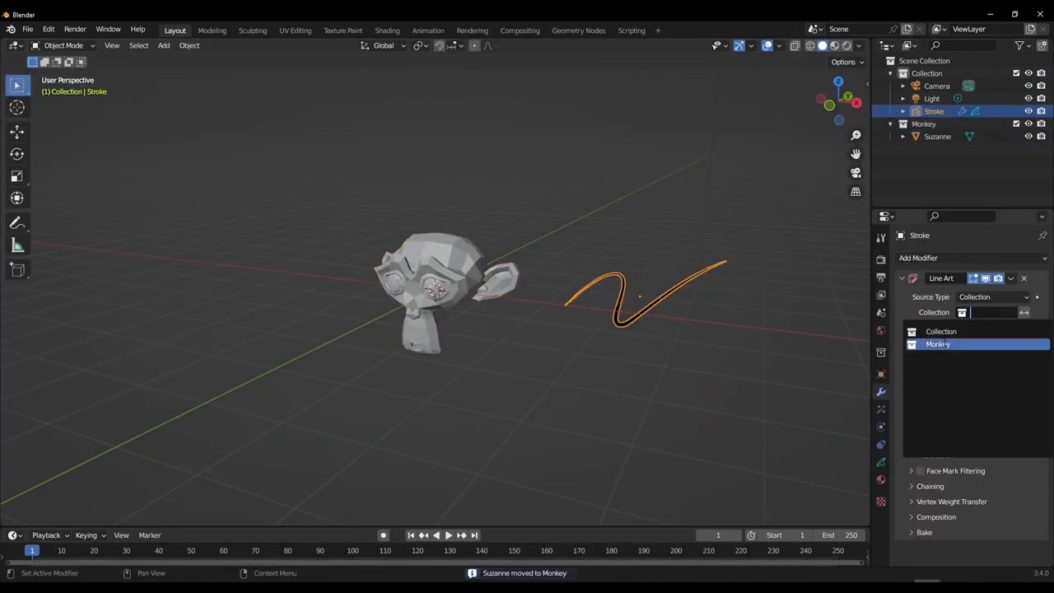
Point the Line Art modifier at the Monkey collection so green outlines trace Suzanne
{"action": "left_click", "coordinate": [938, 345]}
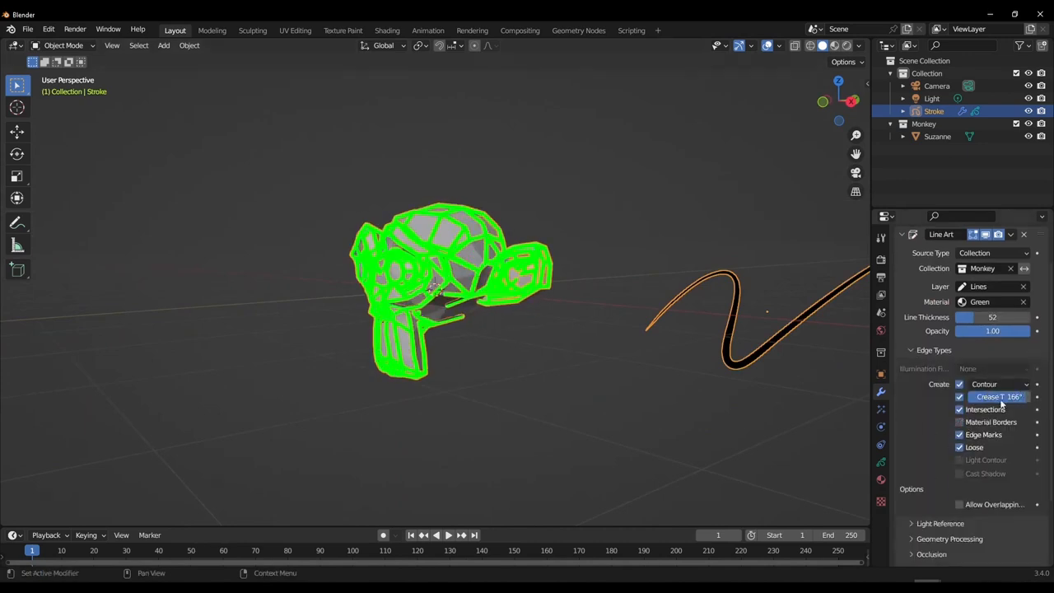
{"action": "scroll", "scroll_direction": "down", "scroll_amount": 3}
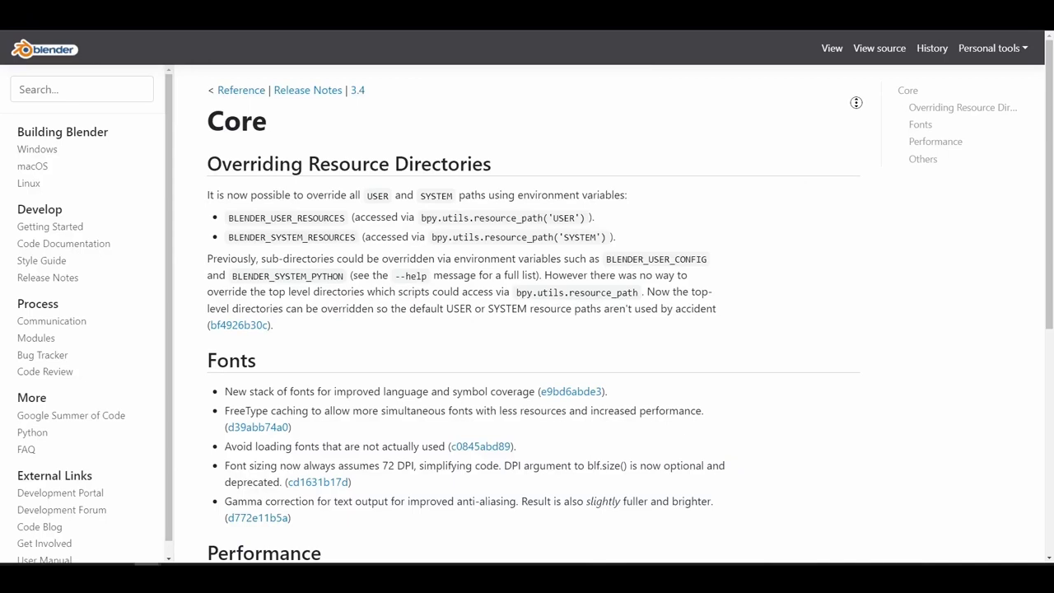
{"action": "scroll", "scroll_direction": "up", "scroll_amount": 3}
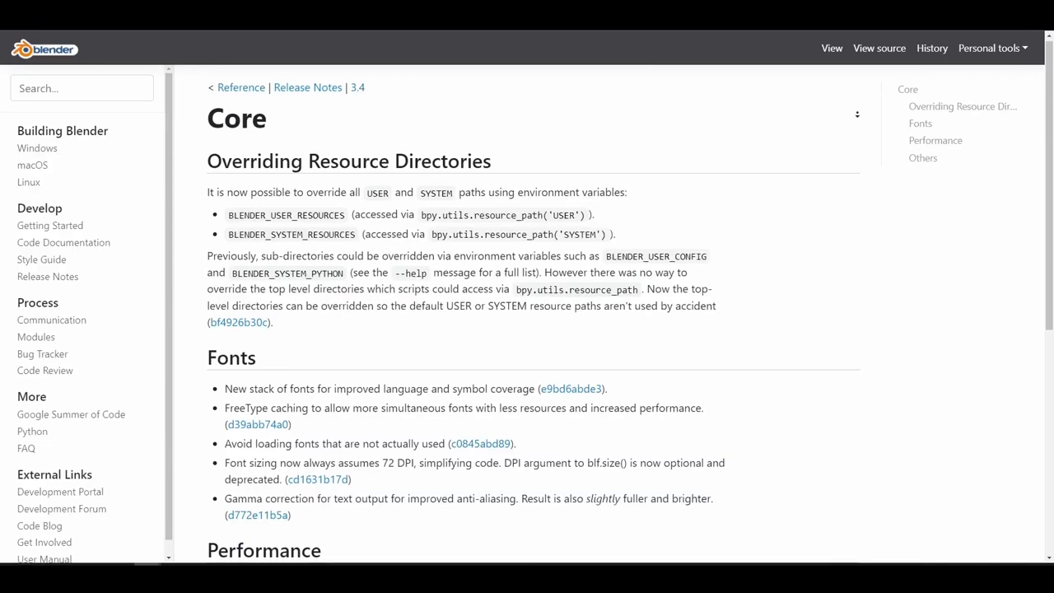
{"action": "scroll", "scroll_direction": "up", "scroll_amount": 3}
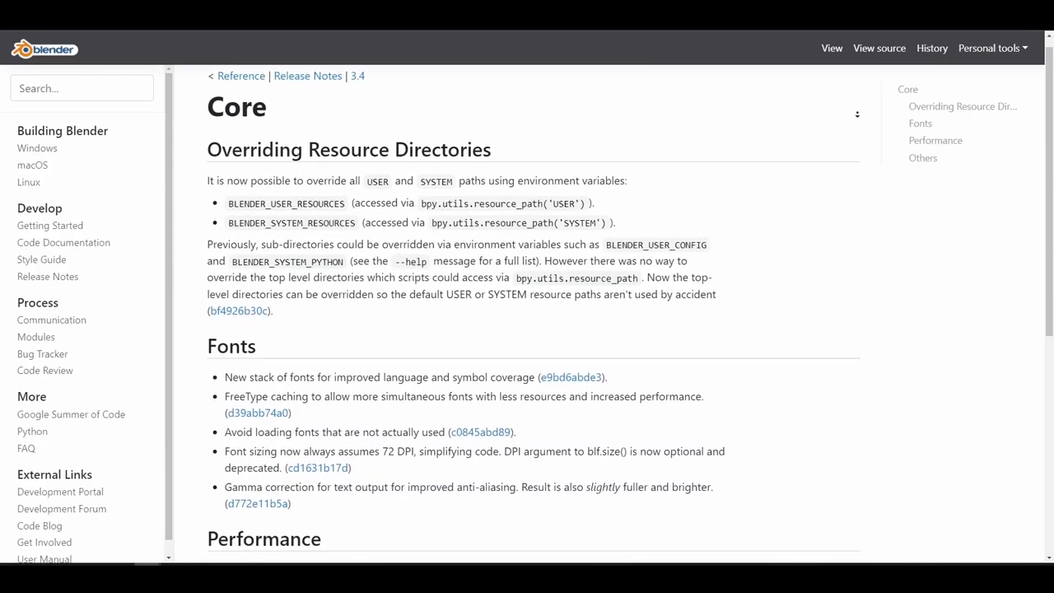
{"action": "scroll", "scroll_direction": "down", "scroll_amount": 3}
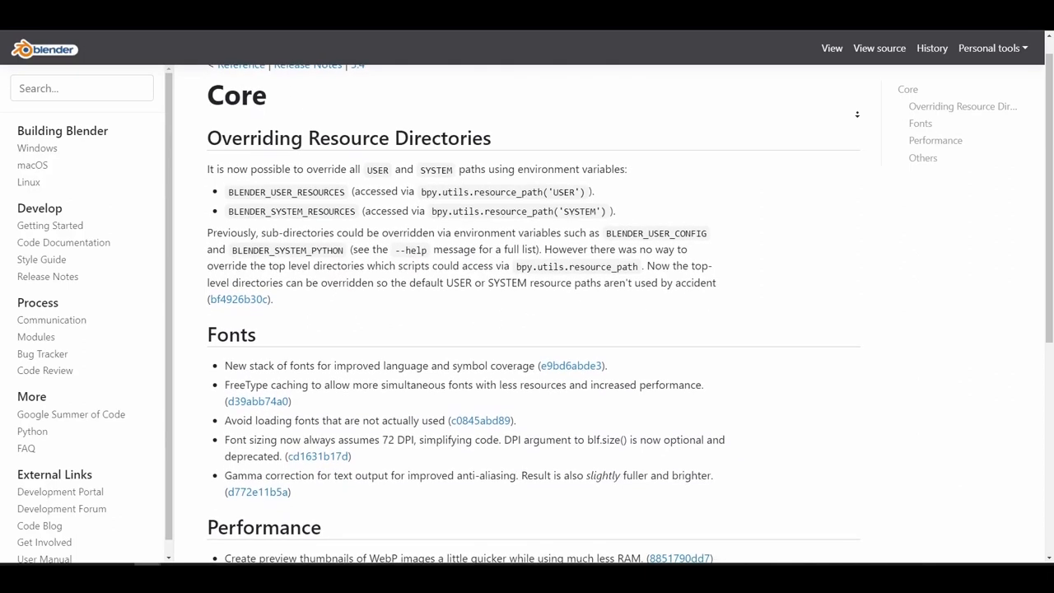
{"action": "scroll", "scroll_direction": "down", "scroll_amount": 3}
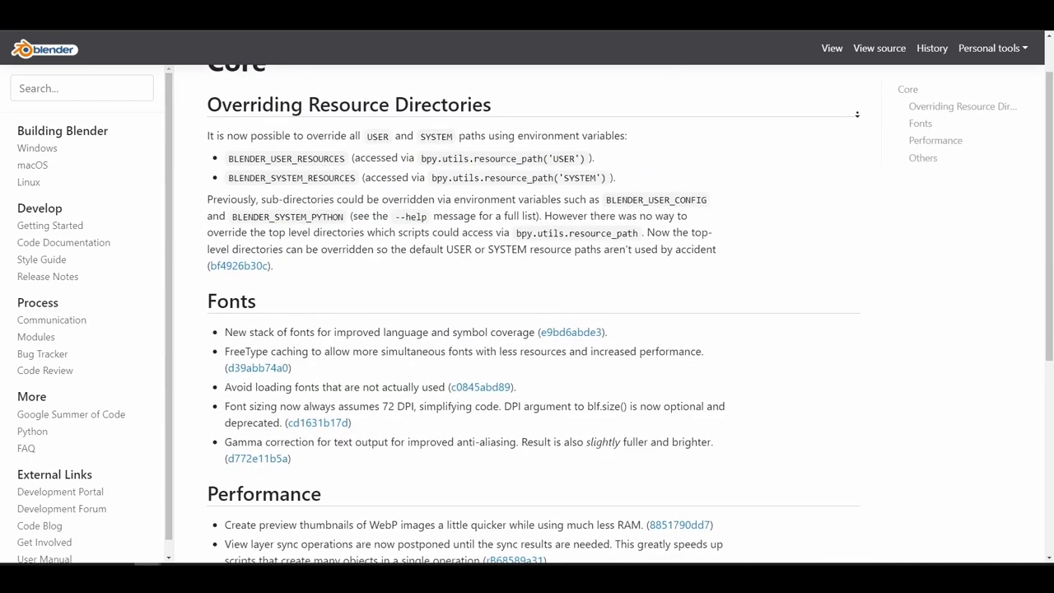
{"action": "scroll", "scroll_direction": "up", "scroll_amount": 3}
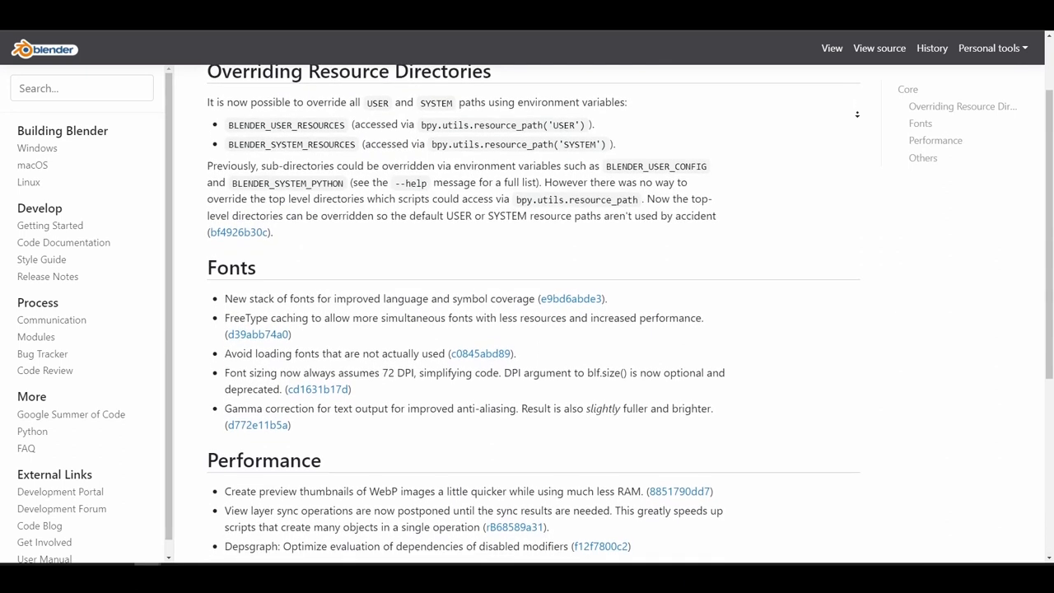
{"action": "scroll", "scroll_direction": "down", "scroll_amount": 3}
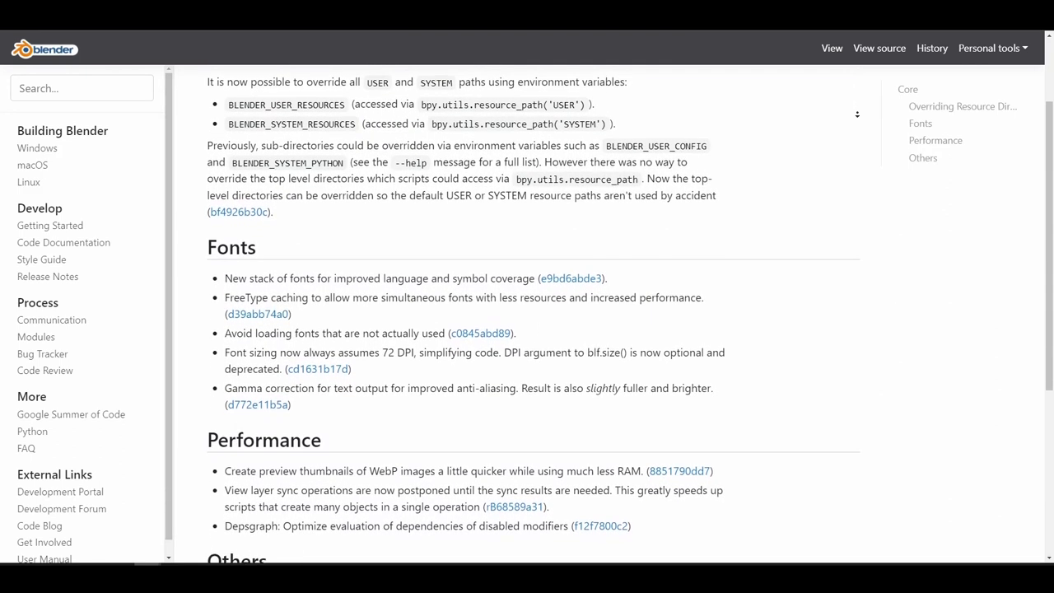
{"action": "scroll", "scroll_direction": "down", "scroll_amount": 3}
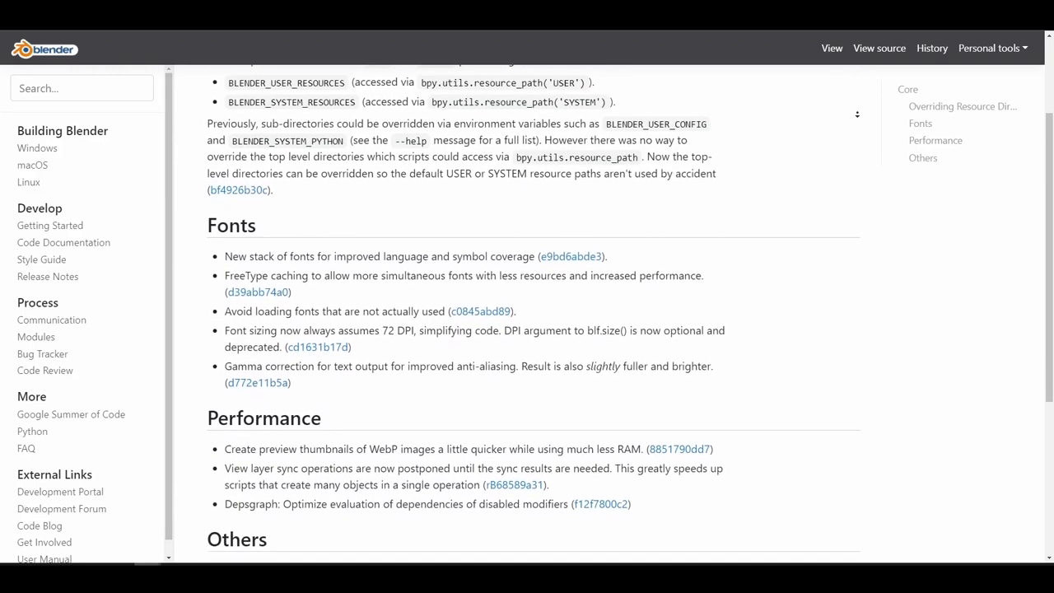
{"action": "scroll", "scroll_direction": "down", "scroll_amount": 3}
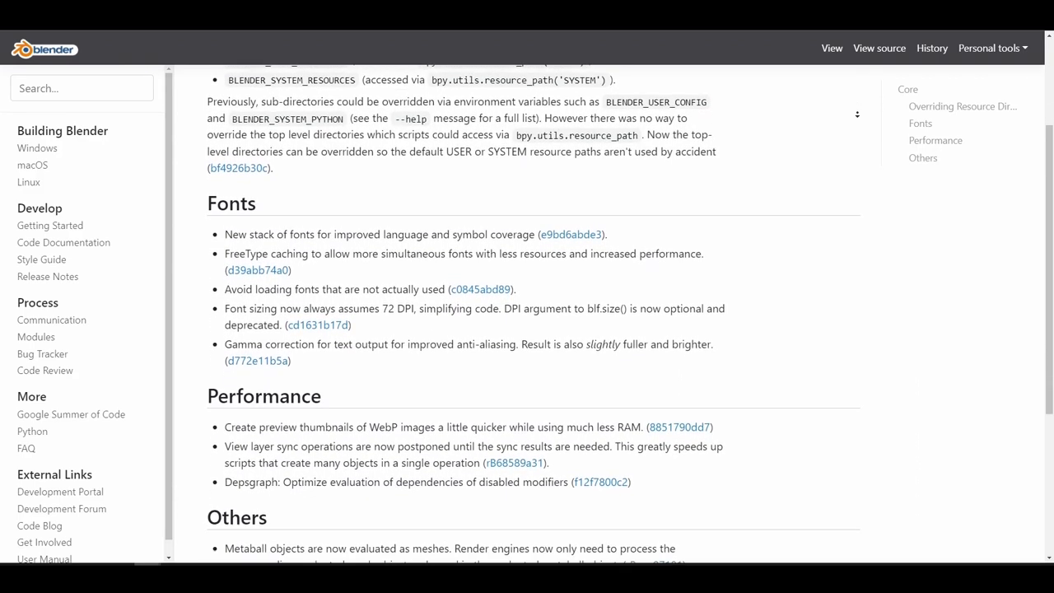
{"action": "scroll", "scroll_direction": "down", "scroll_amount": 3}
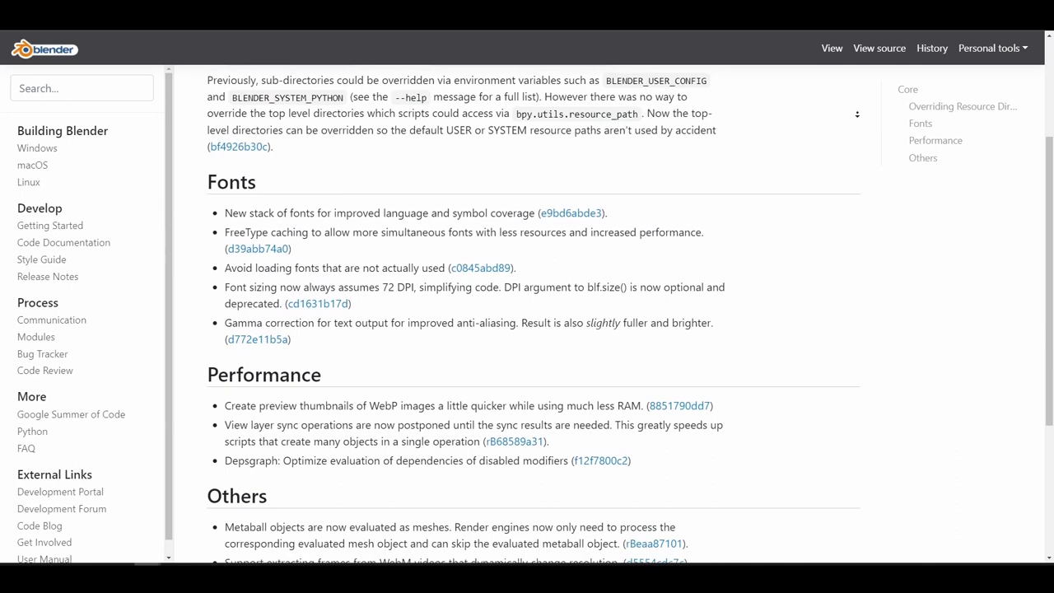
{"action": "scroll", "scroll_direction": "down", "scroll_amount": 3}
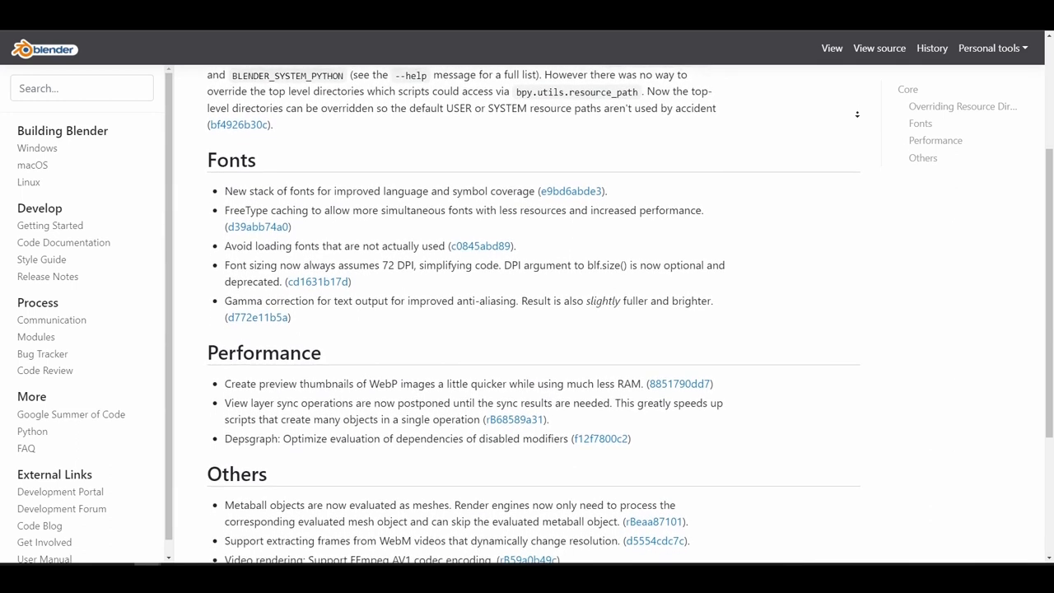
{"action": "scroll", "scroll_direction": "up", "scroll_amount": 3}
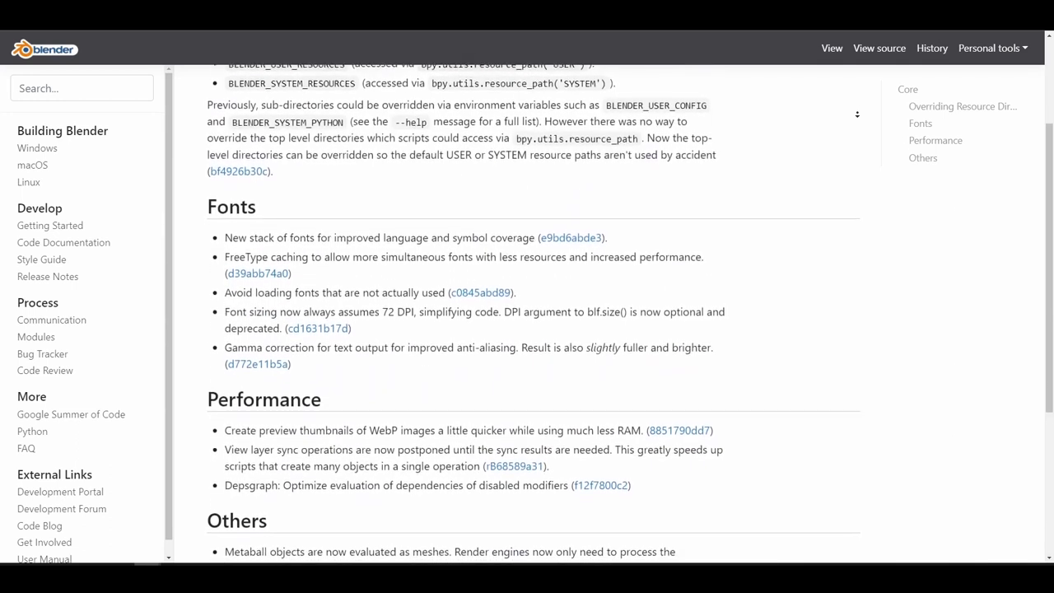
{"action": "scroll", "scroll_direction": "down", "scroll_amount": 3}
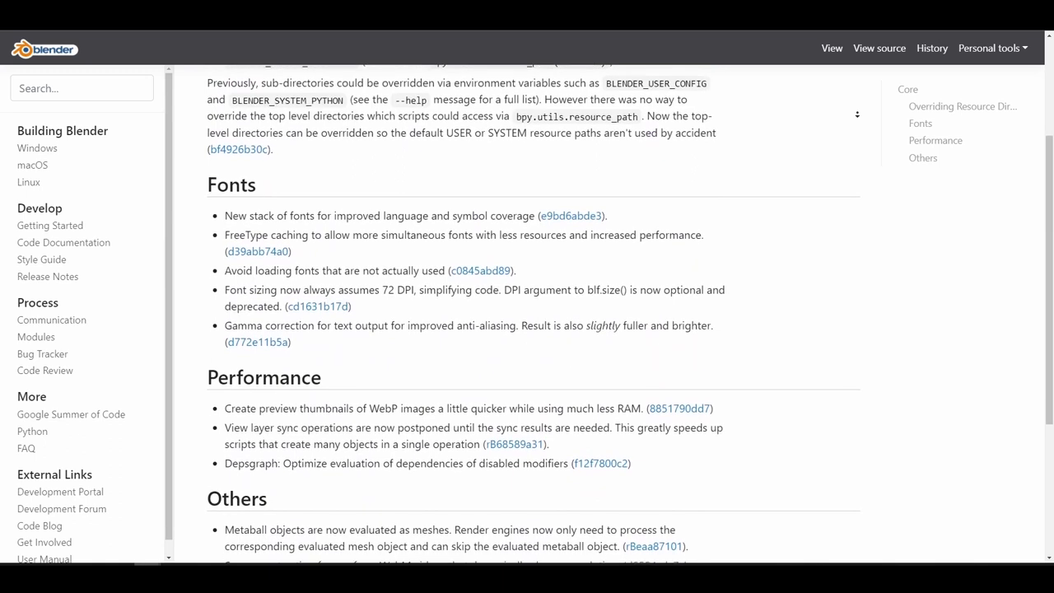
{"action": "scroll", "scroll_direction": "down", "scroll_amount": 3}
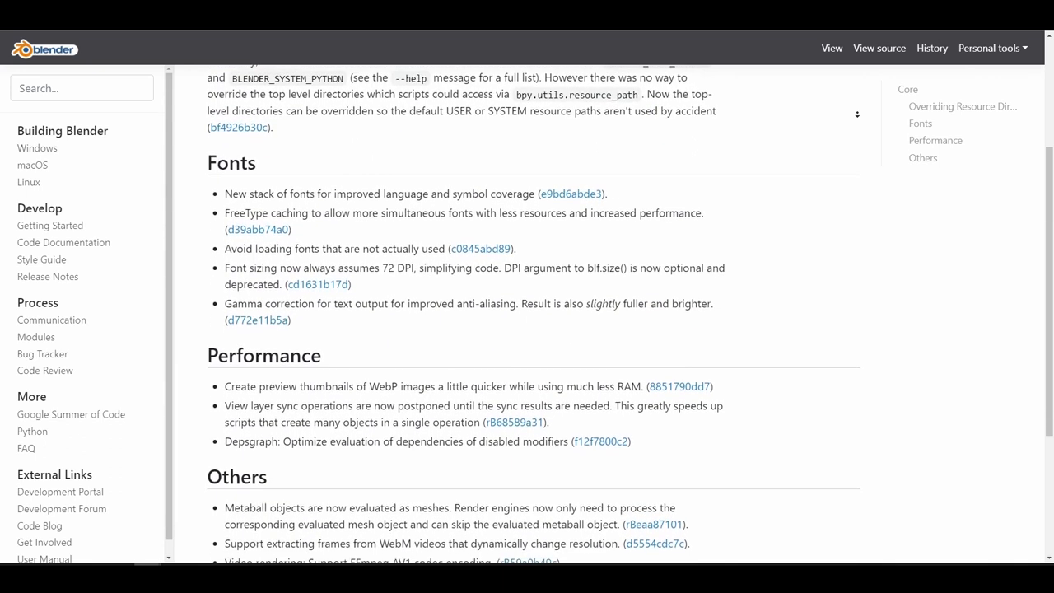